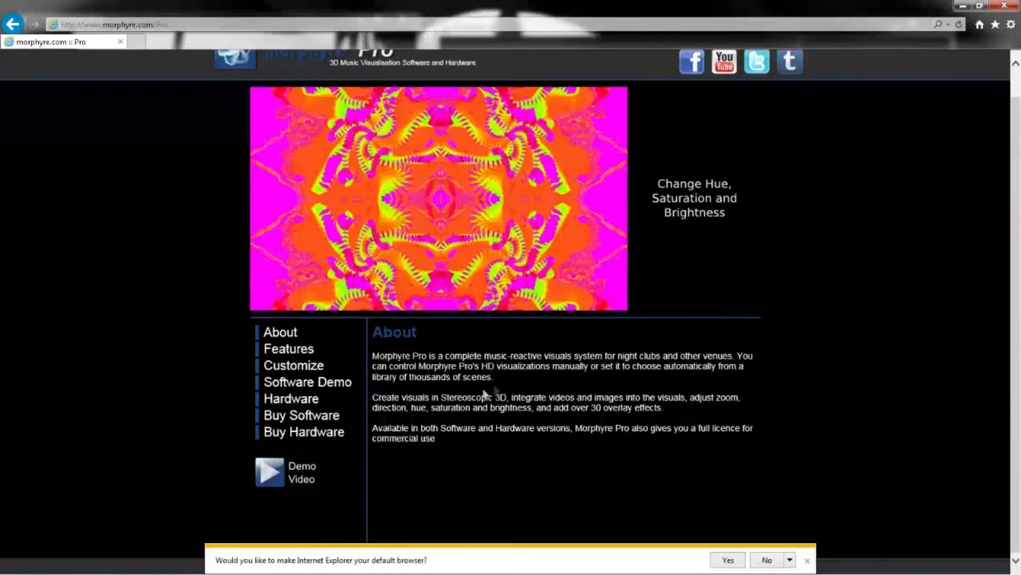
Watch the scenes cycle, then open the custom scene editor with Flowing background settings.
left_click(307, 382)
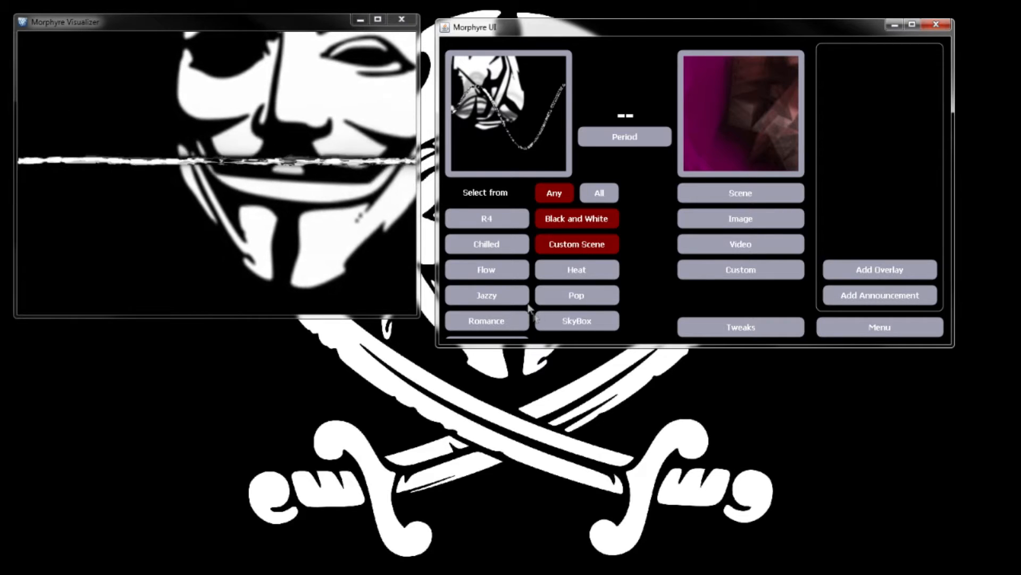
mouse_move(537, 186)
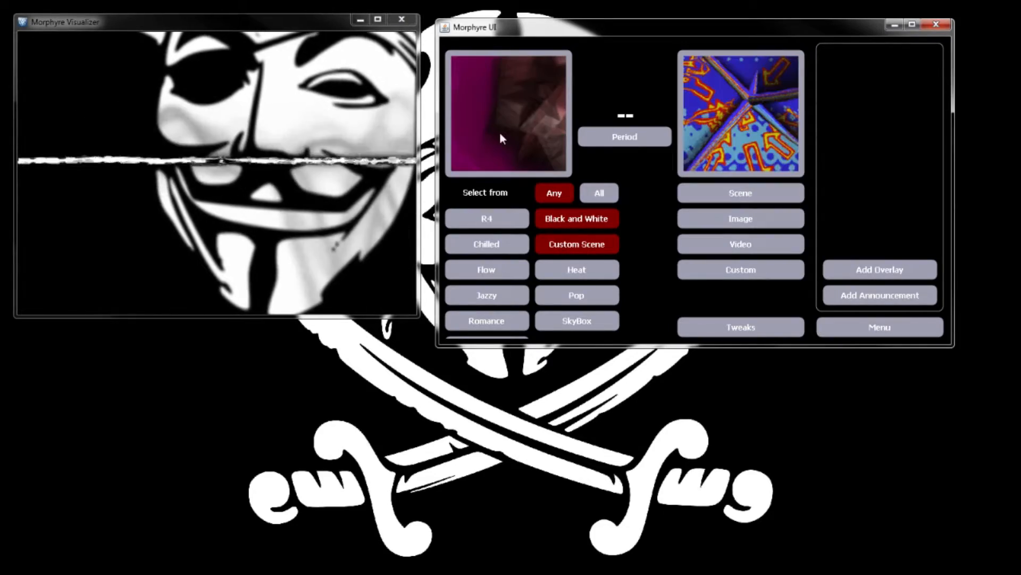
left_click(508, 113)
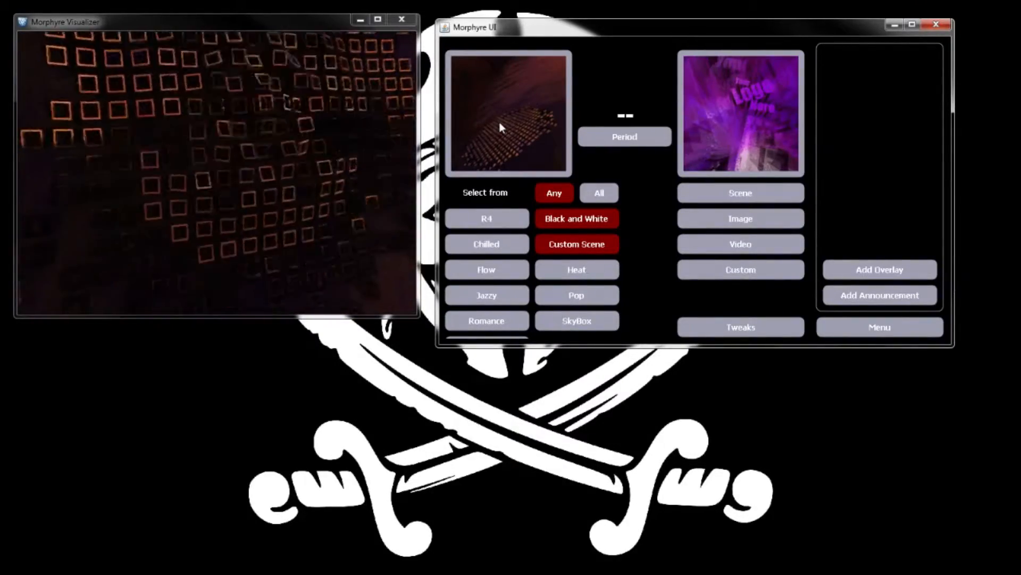
left_click(508, 114)
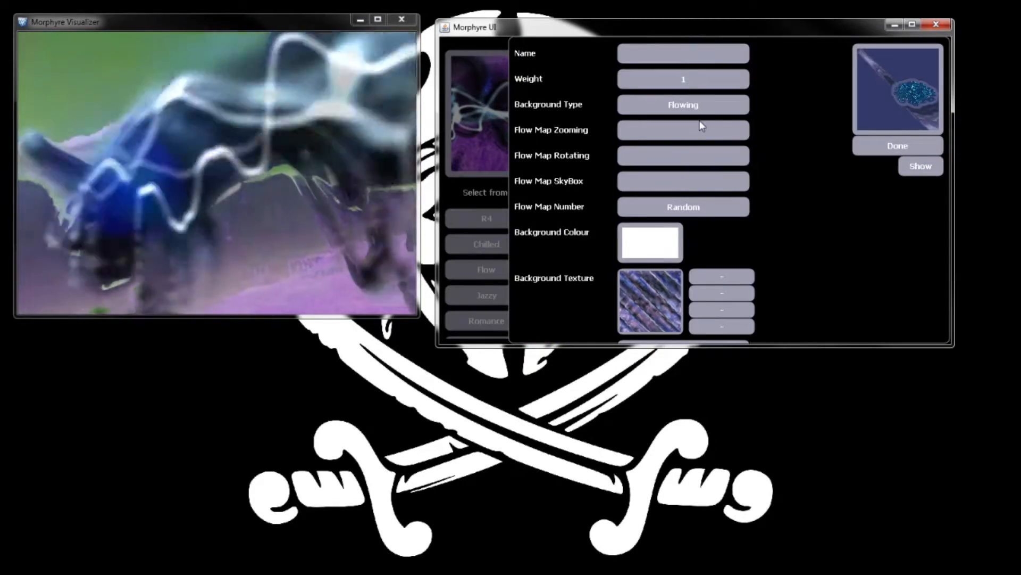
Name the scene 'tutface', set a Warp Drive background, and pick the pirate-face texture.
left_click(683, 52)
type("tutface")
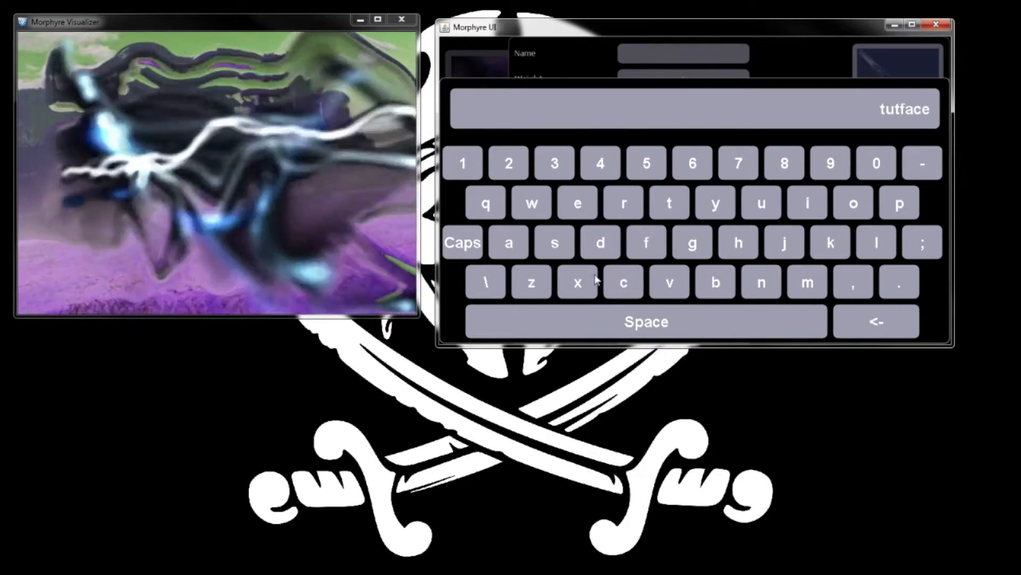
left_click(682, 104)
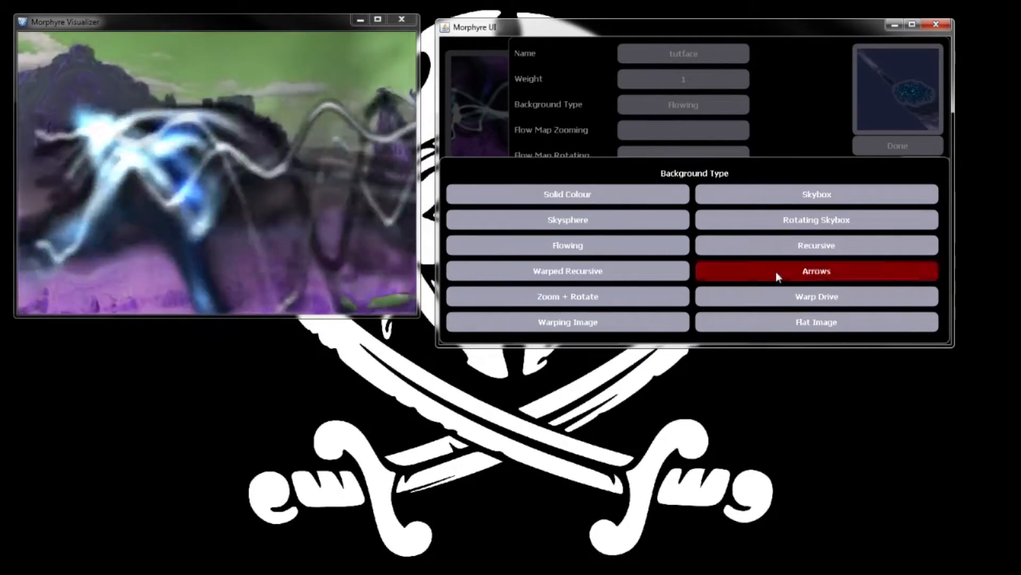
left_click(815, 270)
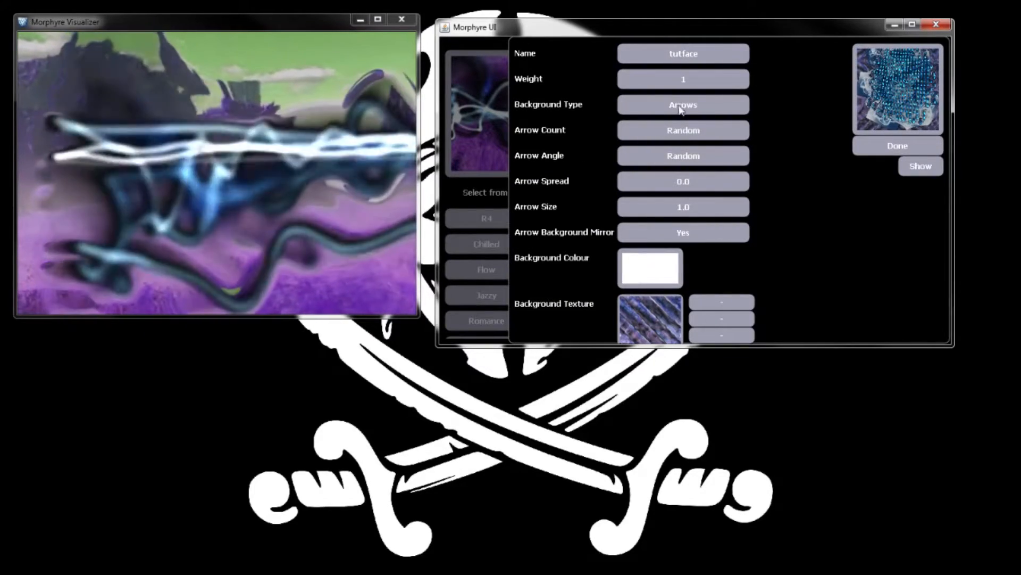
left_click(683, 104)
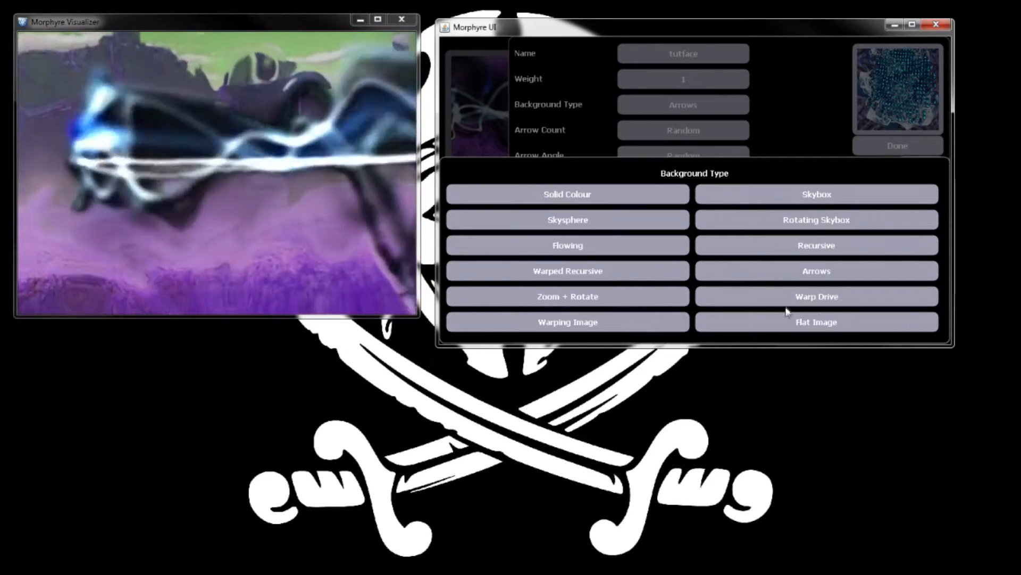
left_click(815, 296)
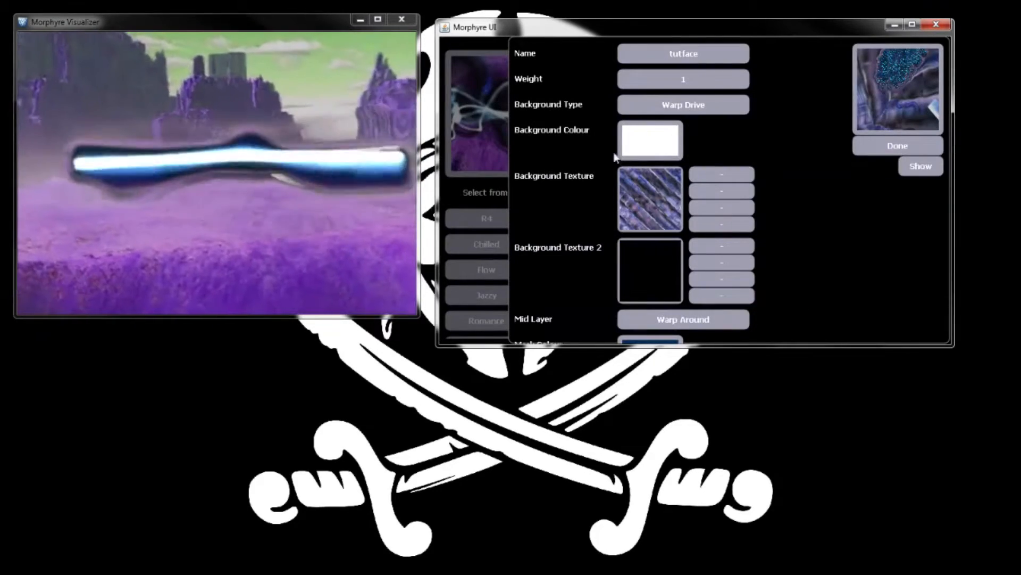
left_click(649, 140)
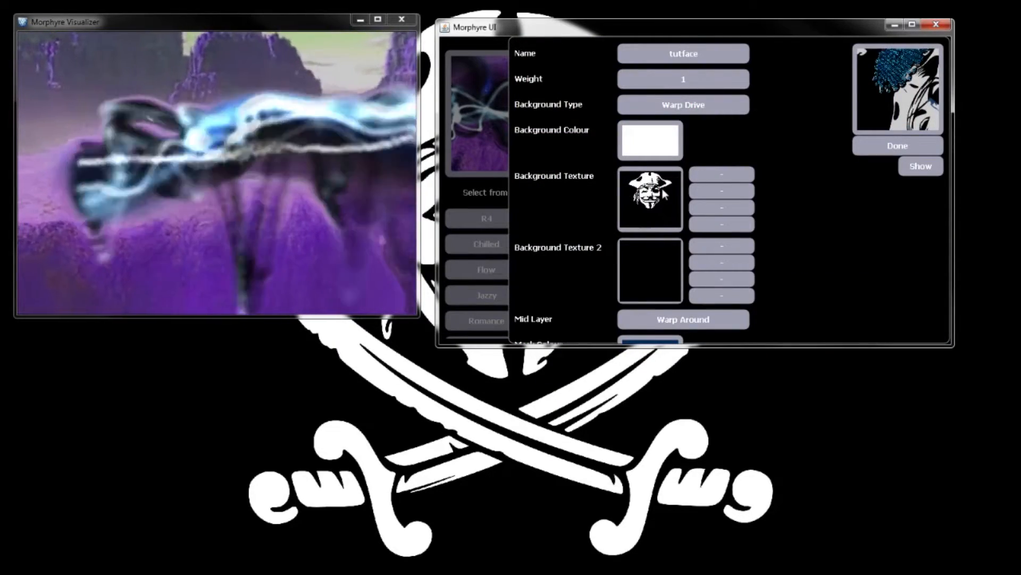
left_click(920, 166)
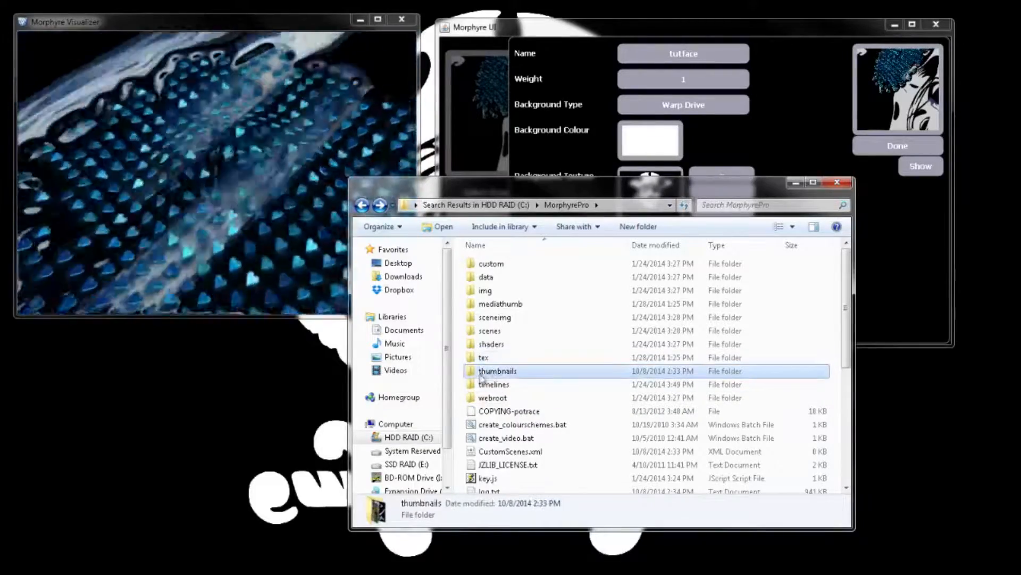
Browse the texture images in the MorphyrePro tex folder in Explorer.
double_click(497, 371)
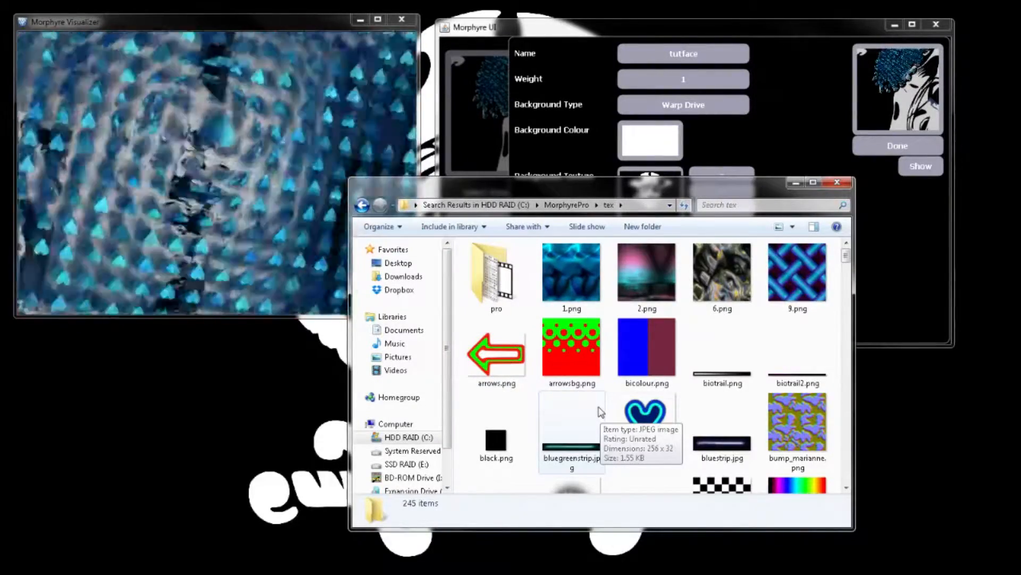
scroll("down", 3)
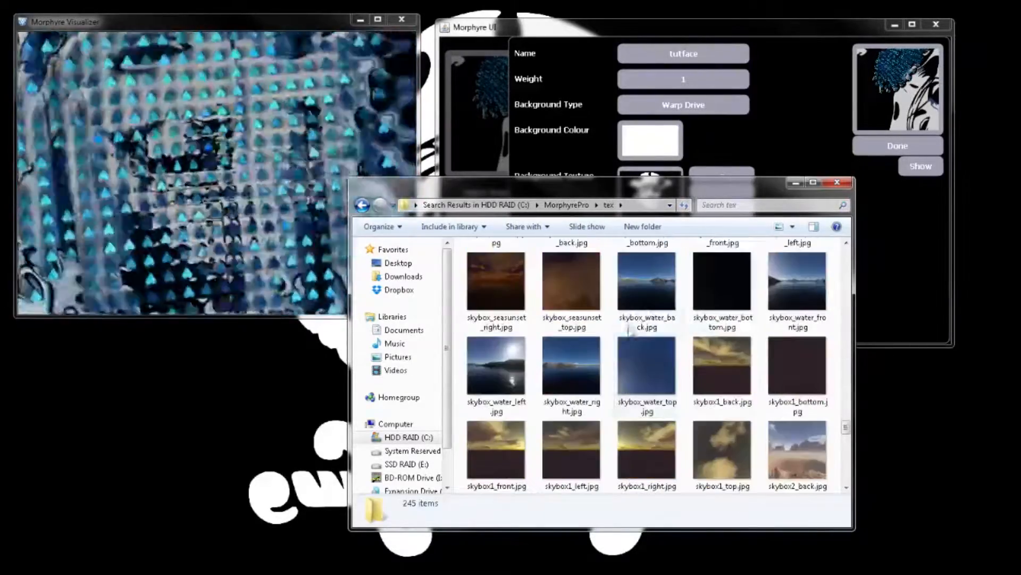
scroll("down", 3)
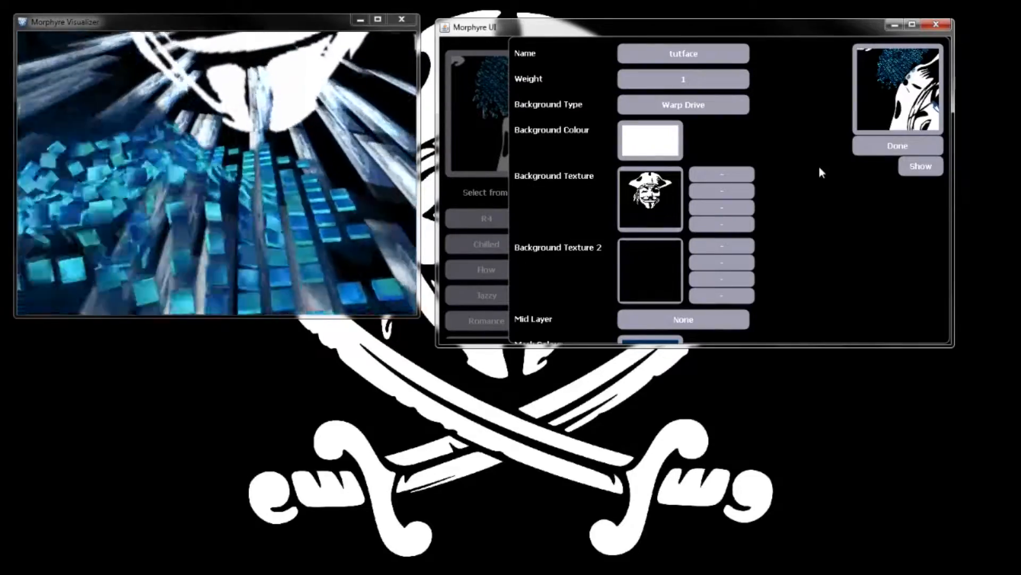
Start a new unnamed custom scene with a Flowing background and view its flow map options.
left_click(649, 198)
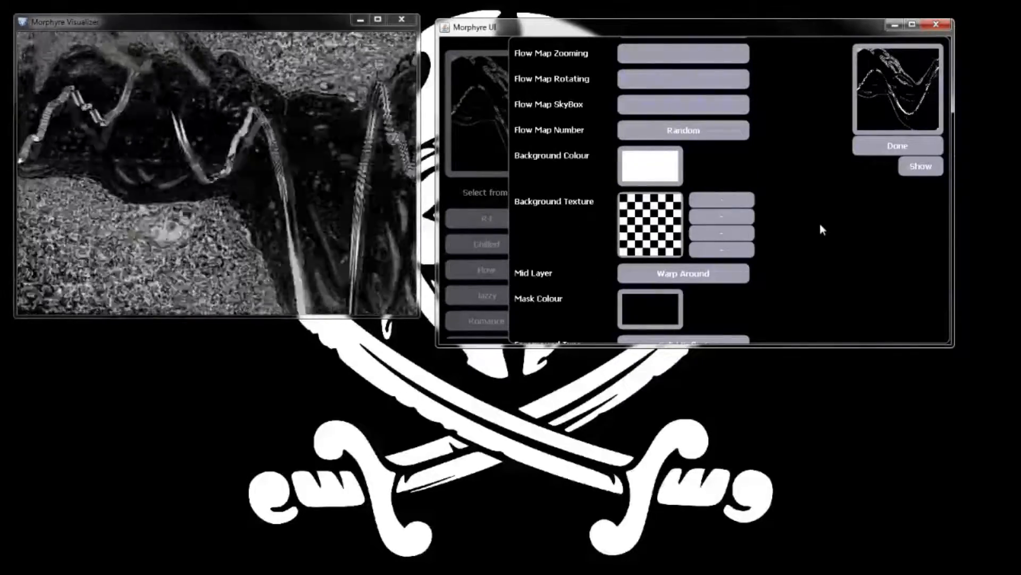
scroll("down", 3)
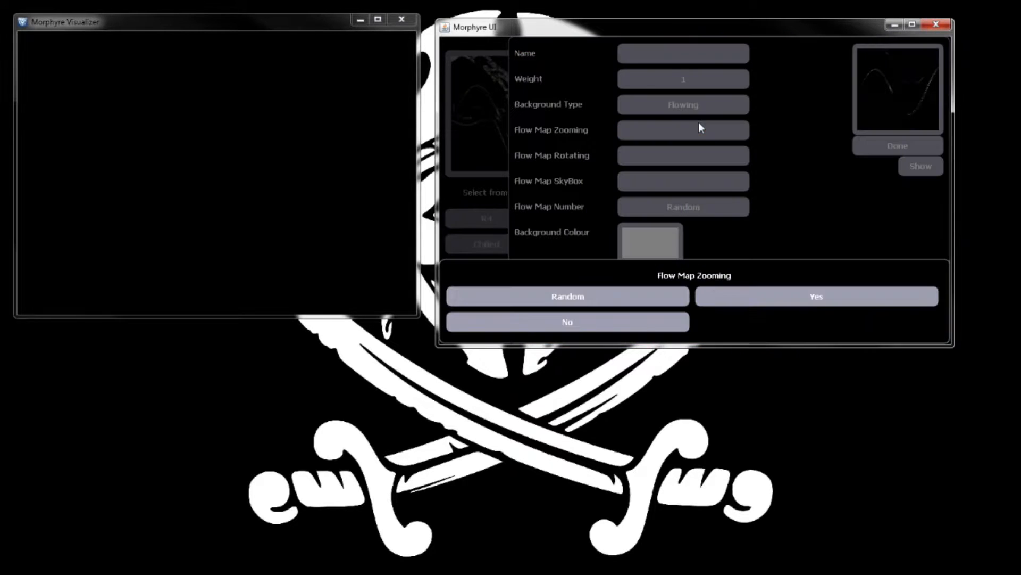
Set Warp Around mid layer, Solid,Reflect pirate-face foreground, and Layer 1 to None.
left_click(682, 105)
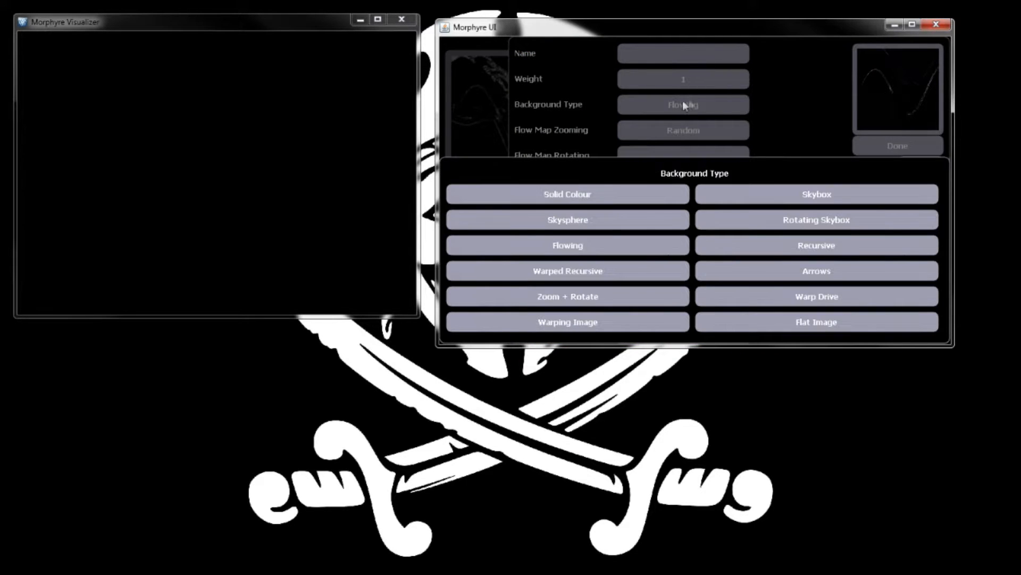
left_click(816, 296)
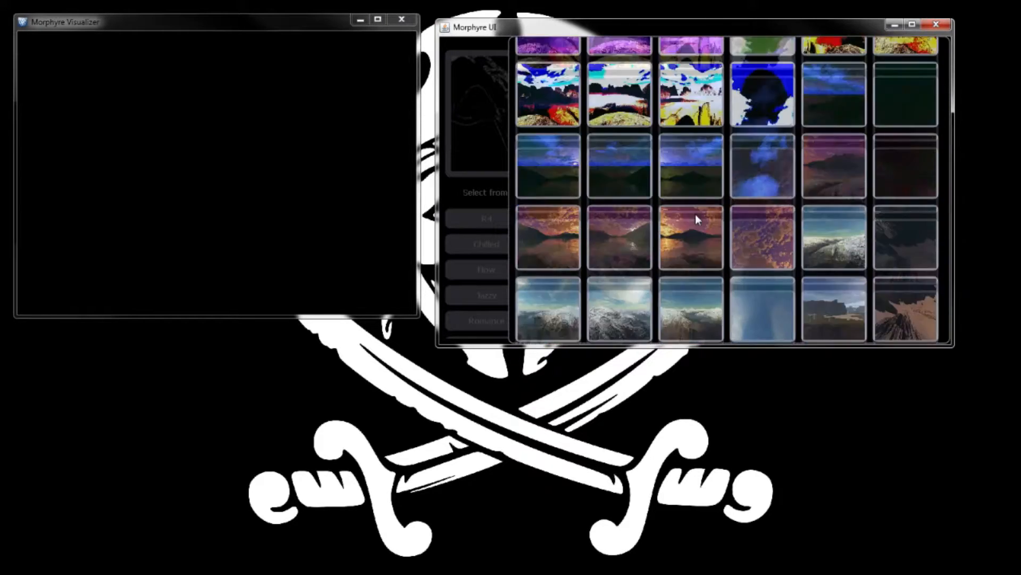
scroll("down", 3)
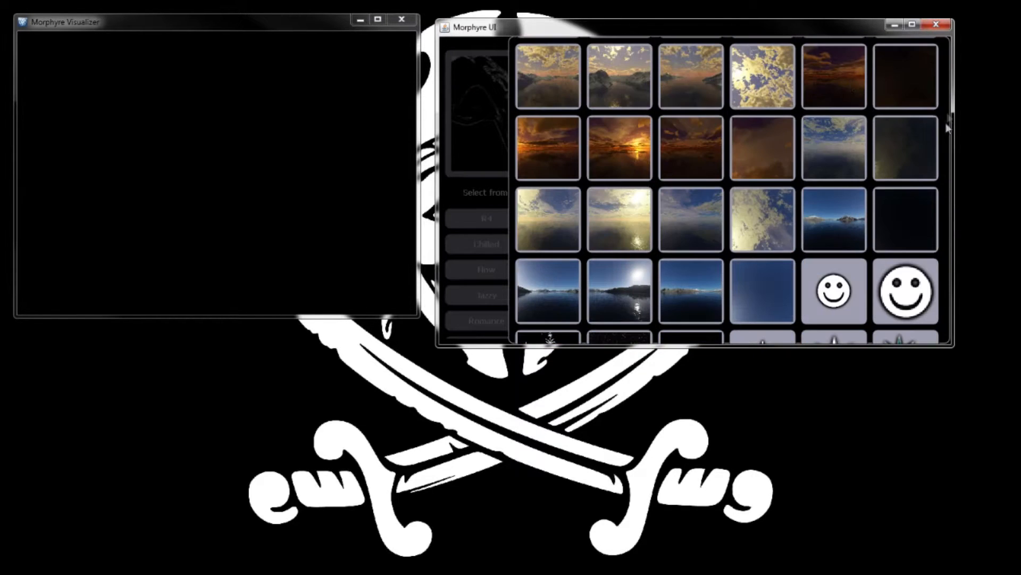
scroll("down", 3)
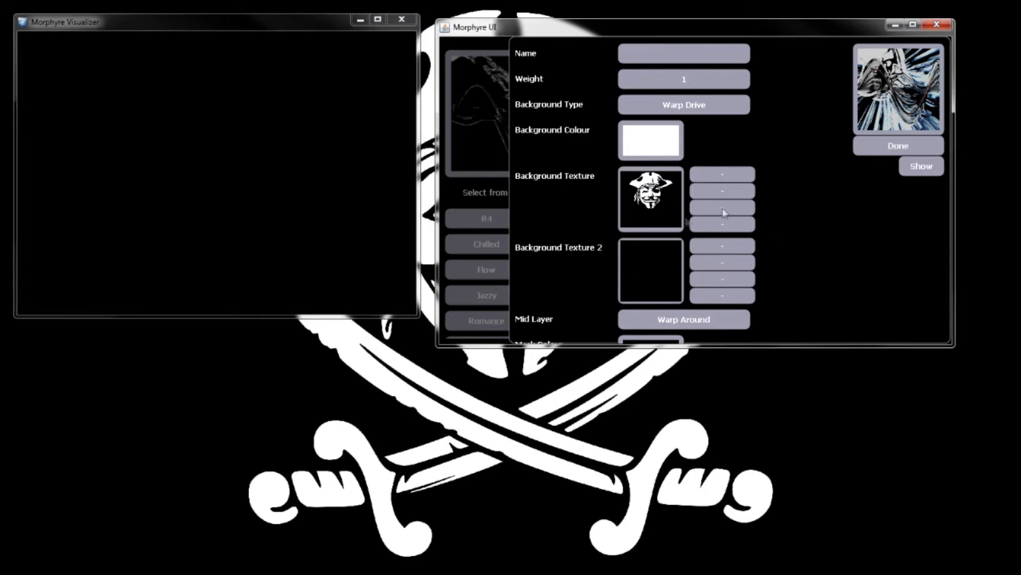
scroll("down", 3)
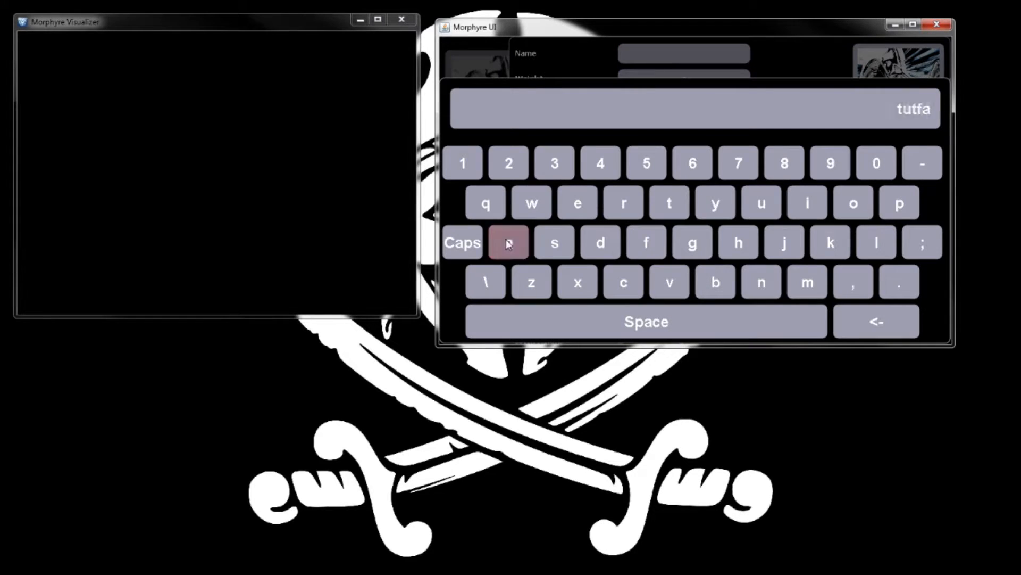
left_click(507, 242)
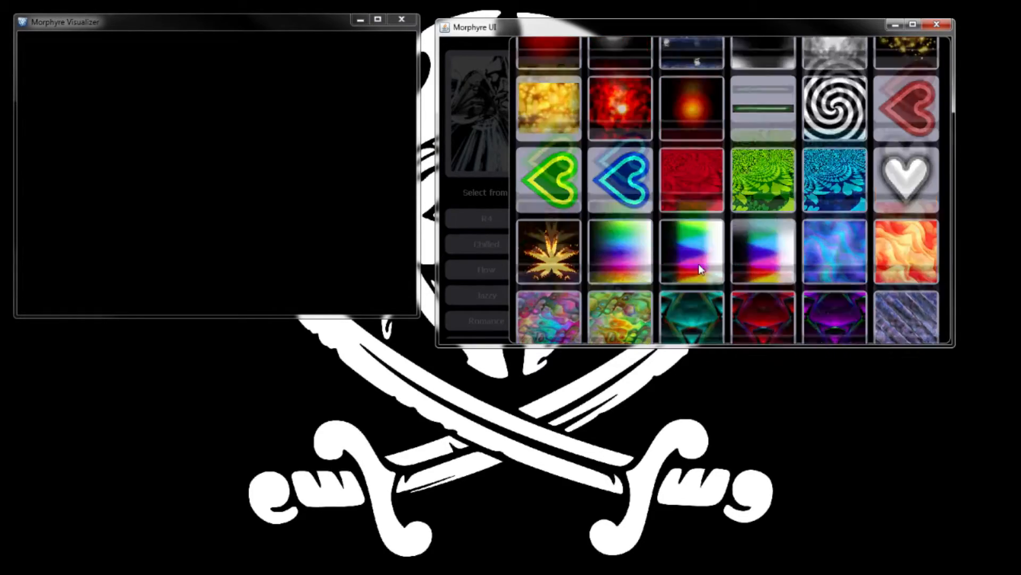
scroll("down", 3)
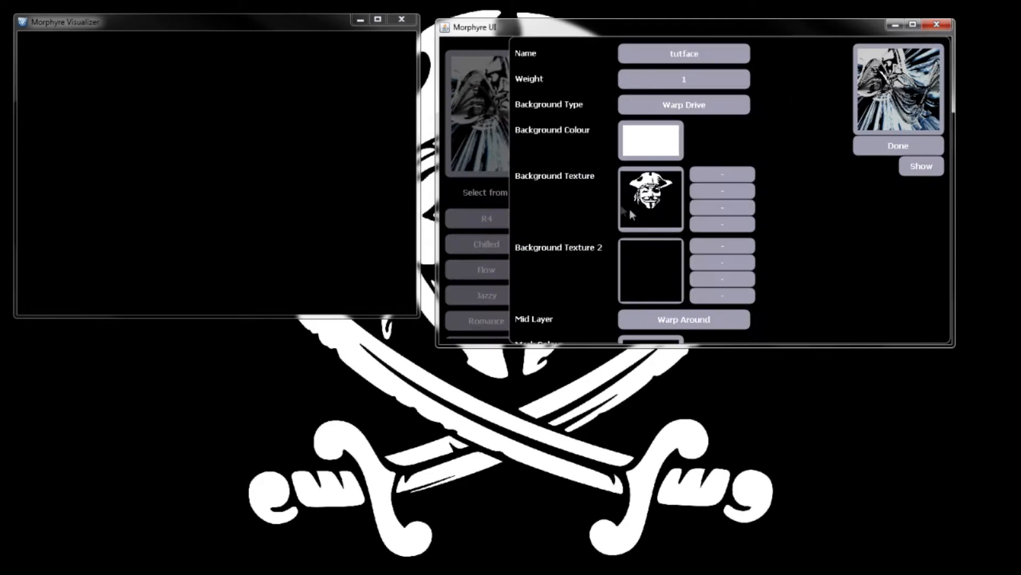
mouse_move(615, 192)
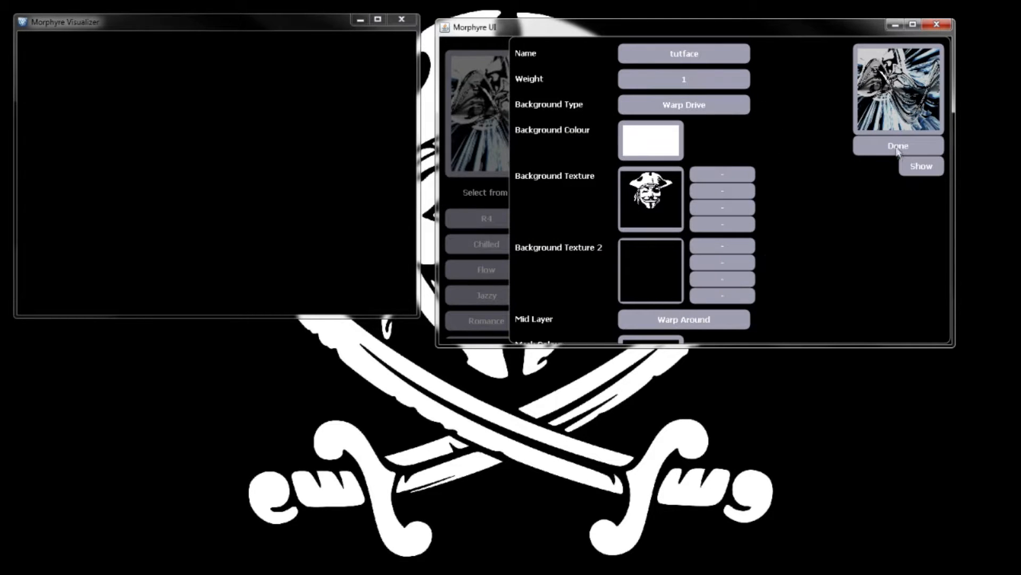
scroll("down", 3)
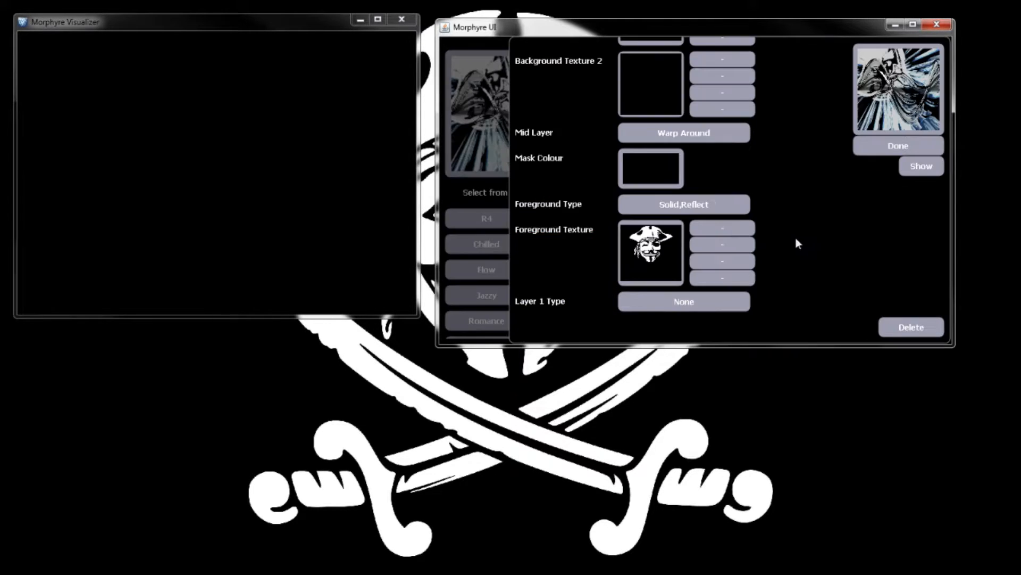
mouse_move(783, 157)
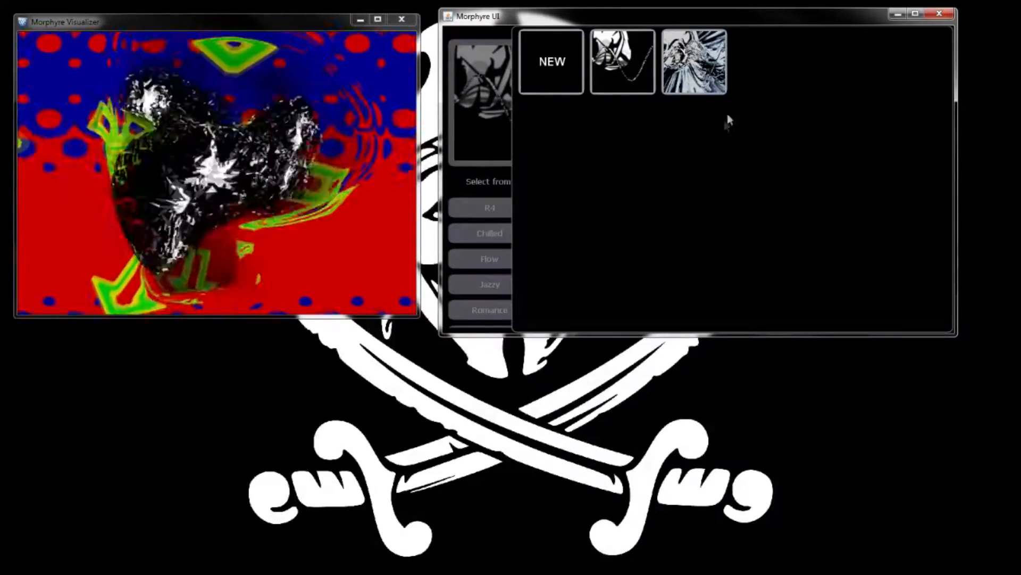
mouse_move(696, 139)
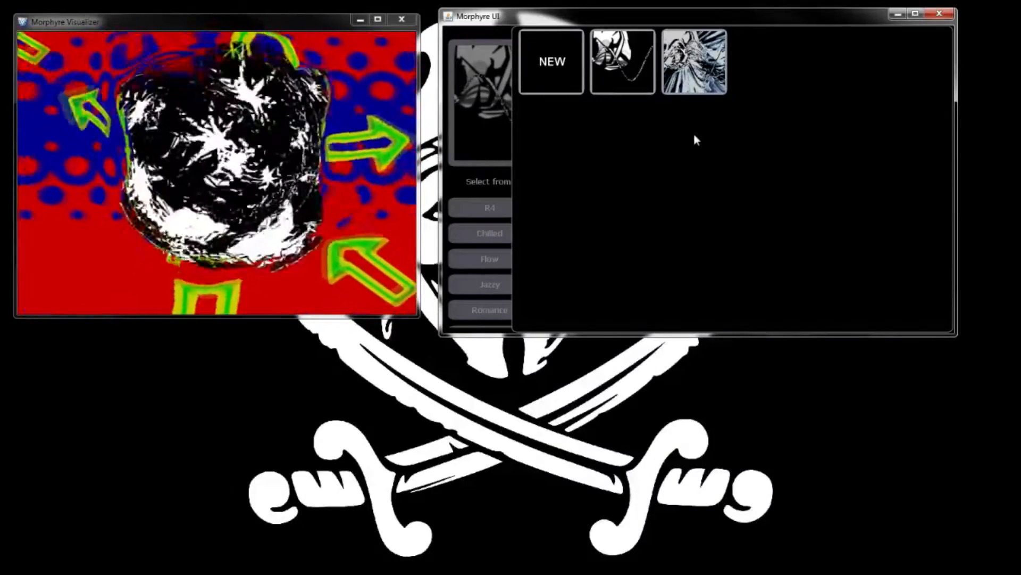
Open and preview the tutface preset, trying an arrow as Background Texture 2 then clearing it.
left_click(694, 61)
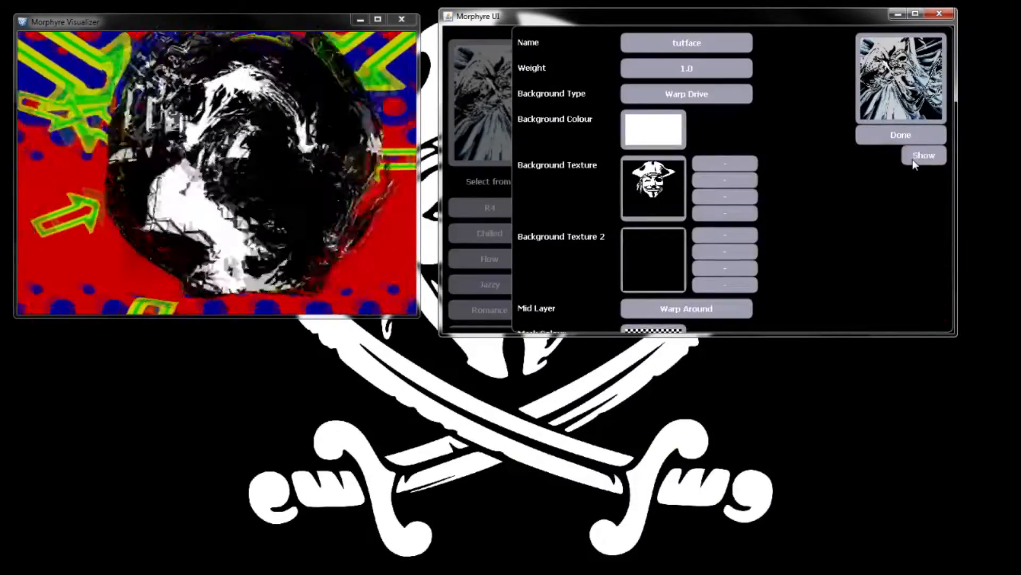
left_click(923, 155)
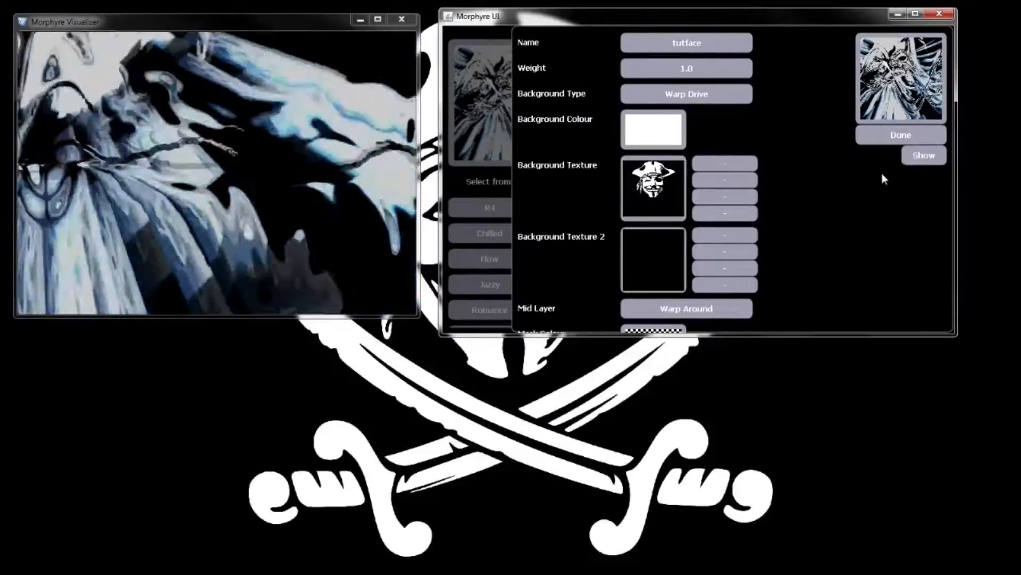
left_click(685, 68)
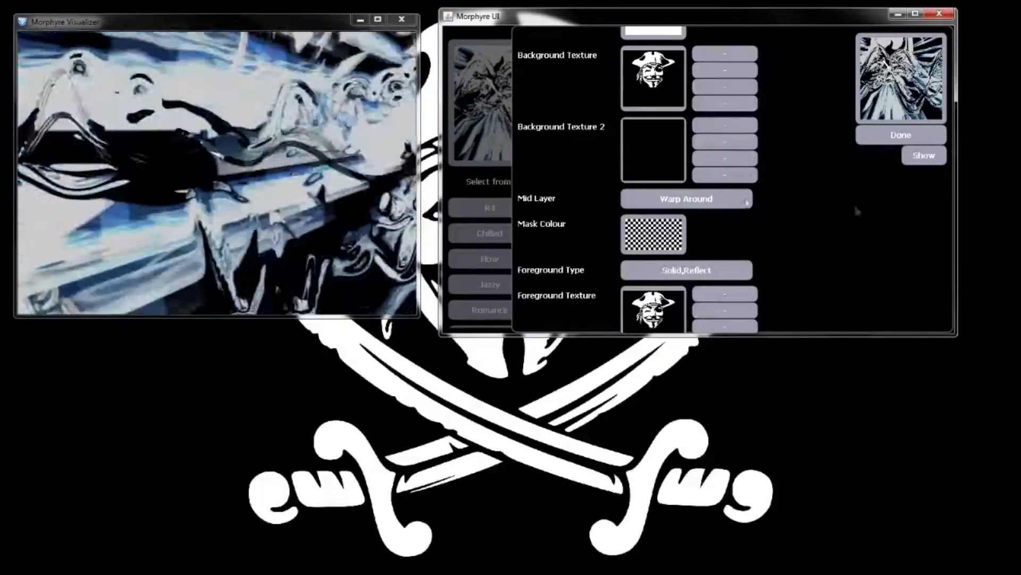
scroll("down", 3)
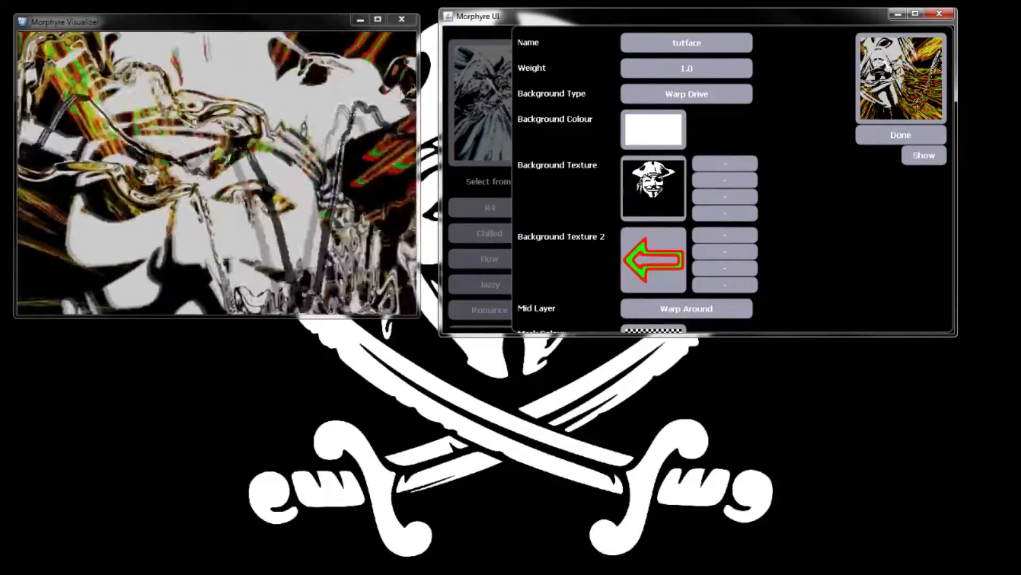
left_click(653, 259)
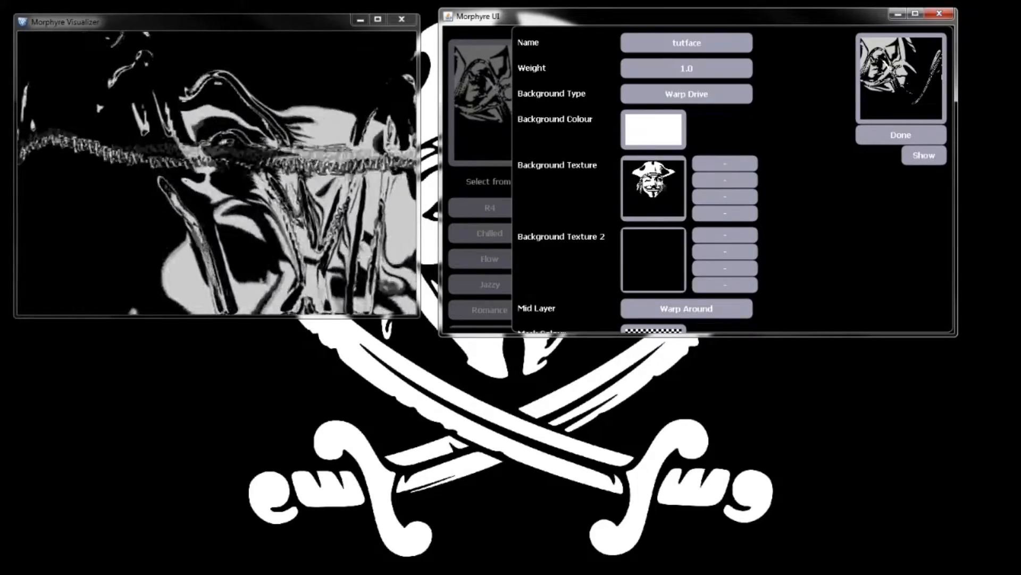
Add a Blur effect to the background texture and keep the Warp Around mid layer.
left_click(725, 163)
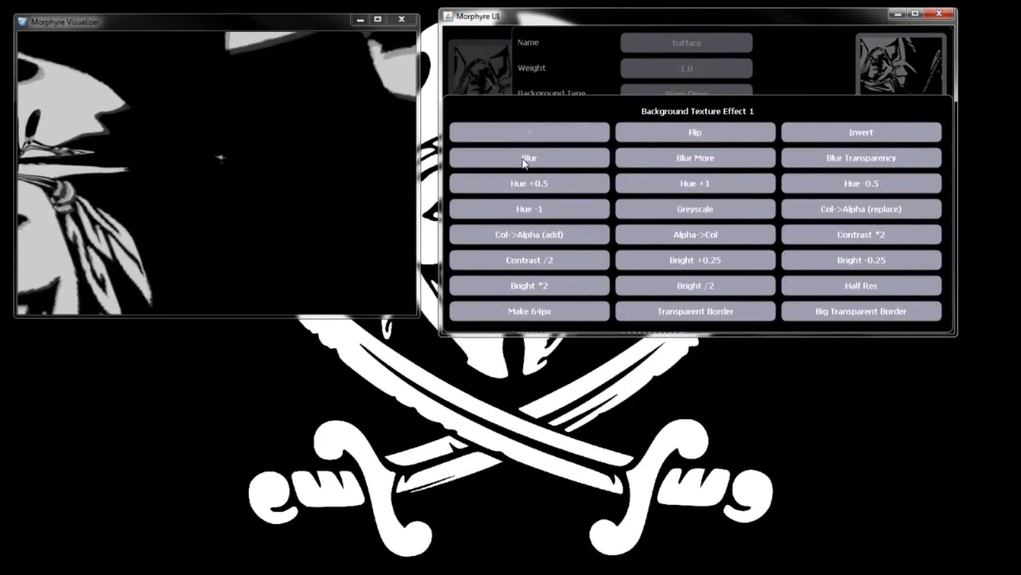
left_click(528, 157)
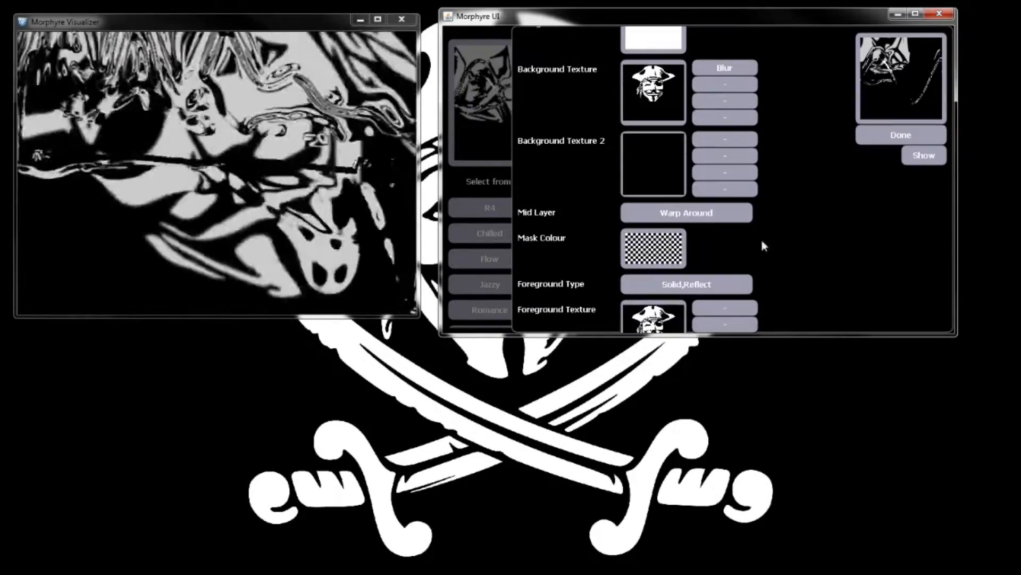
left_click(685, 212)
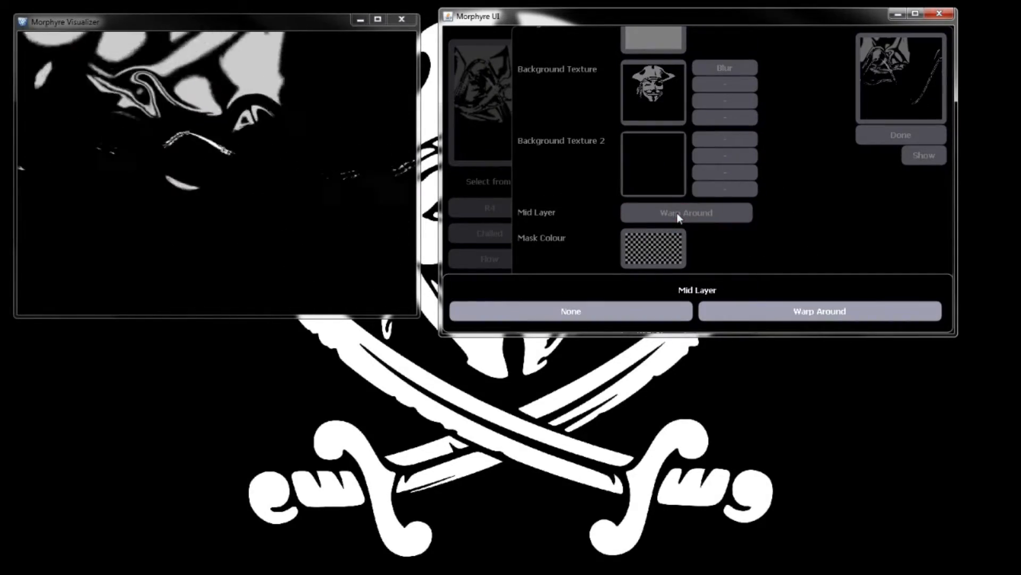
left_click(570, 311)
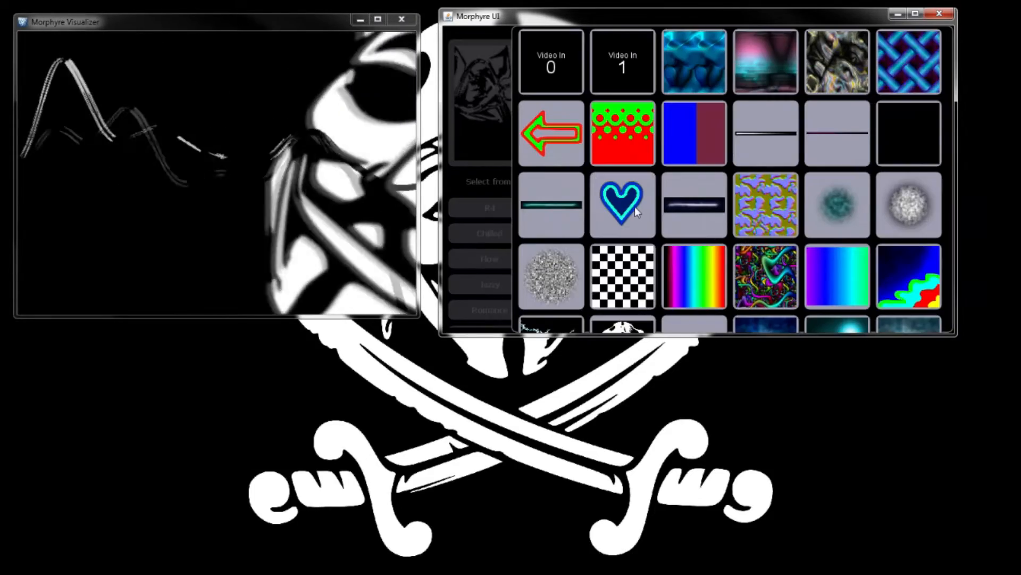
Choose the pirate image with crossed swords from the texture gallery.
scroll("down", 3)
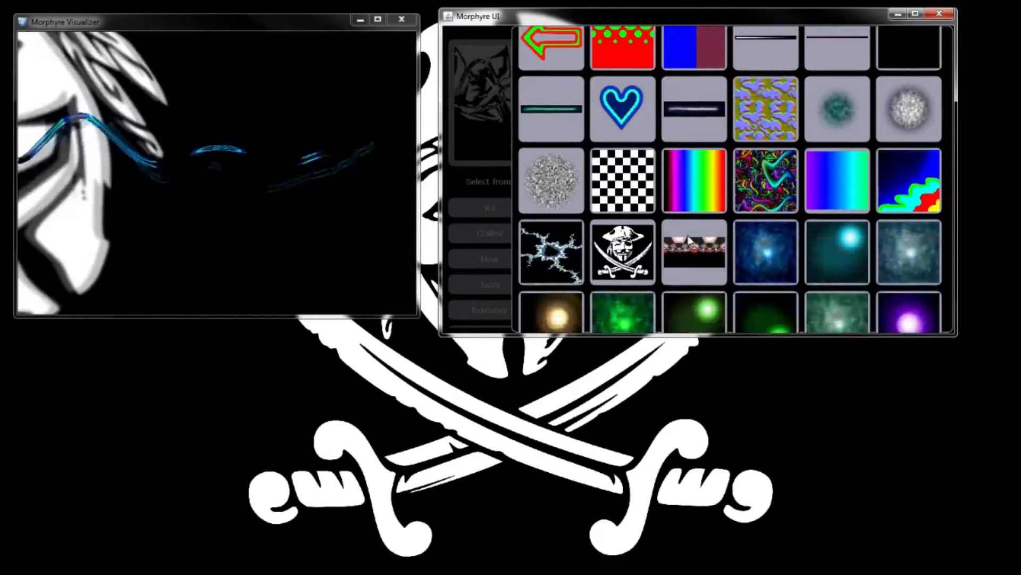
left_click(621, 108)
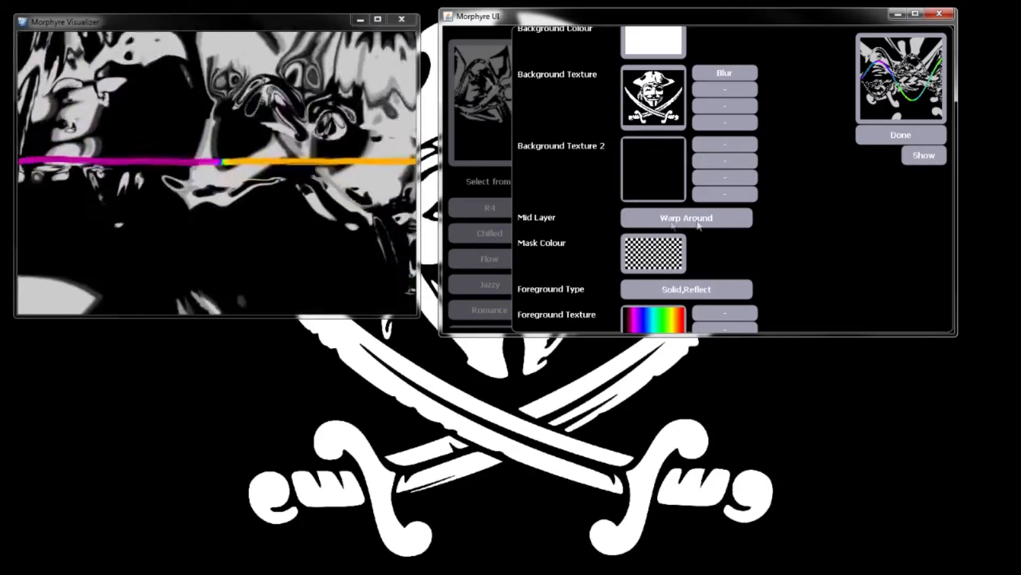
Set the mid layer to None, reopen the background texture gallery, and keep Blur applied.
left_click(686, 218)
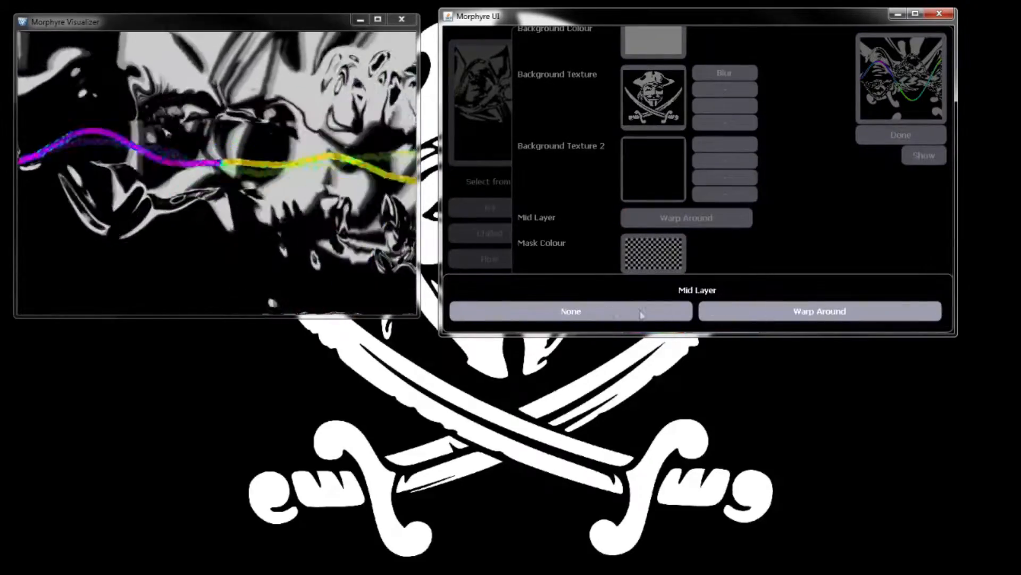
left_click(571, 311)
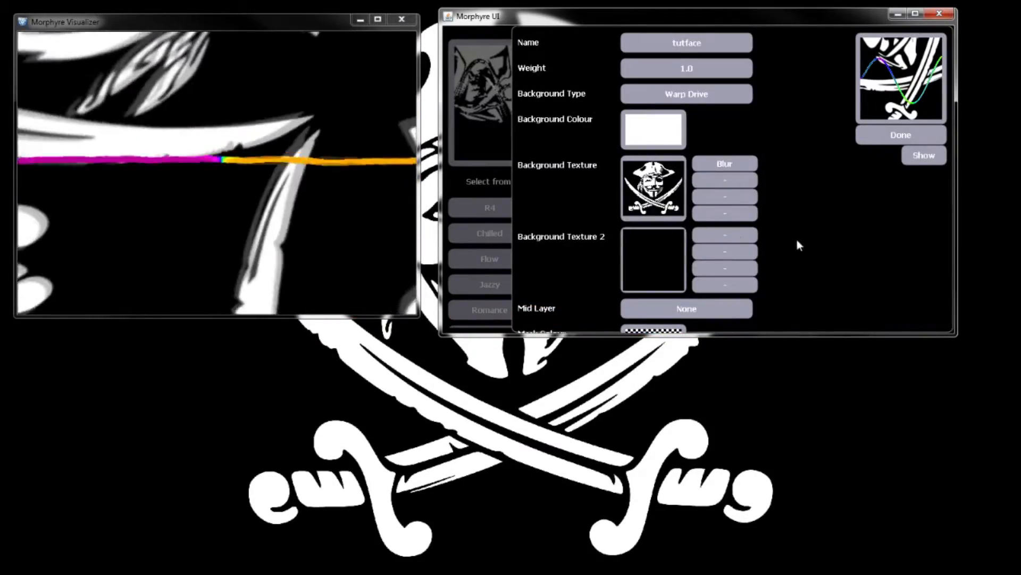
left_click(652, 188)
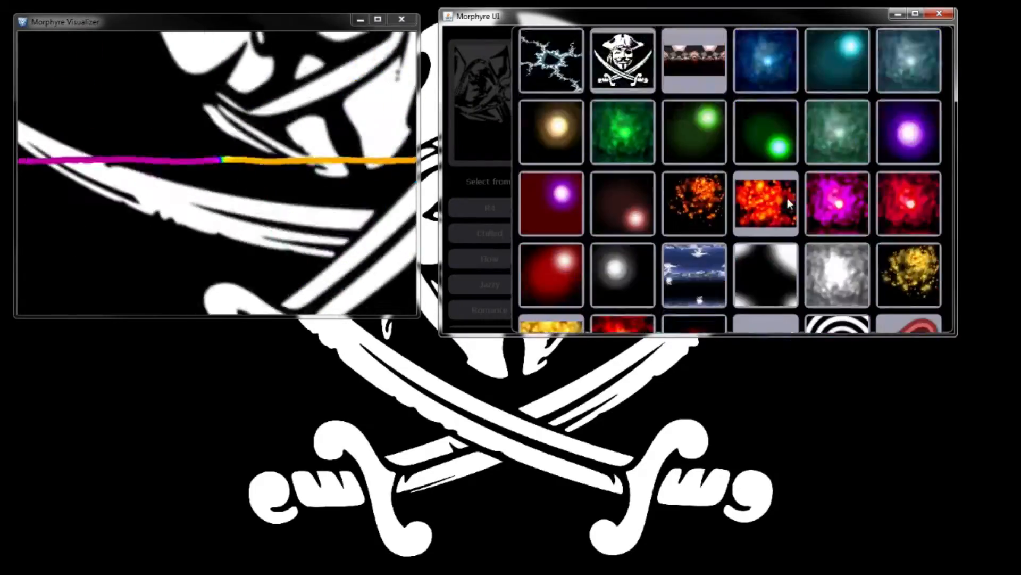
scroll("down", 3)
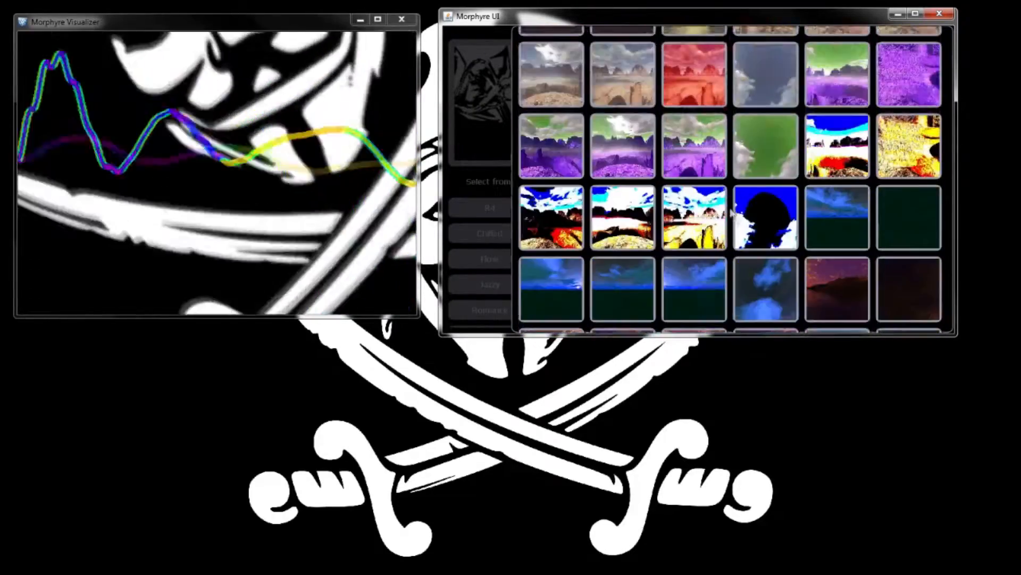
scroll("down", 3)
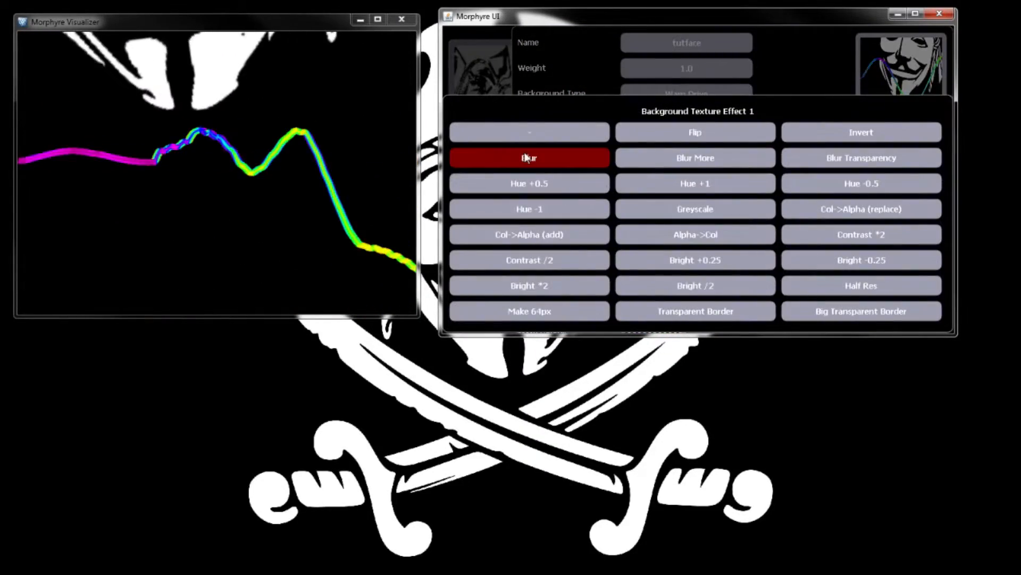
left_click(529, 158)
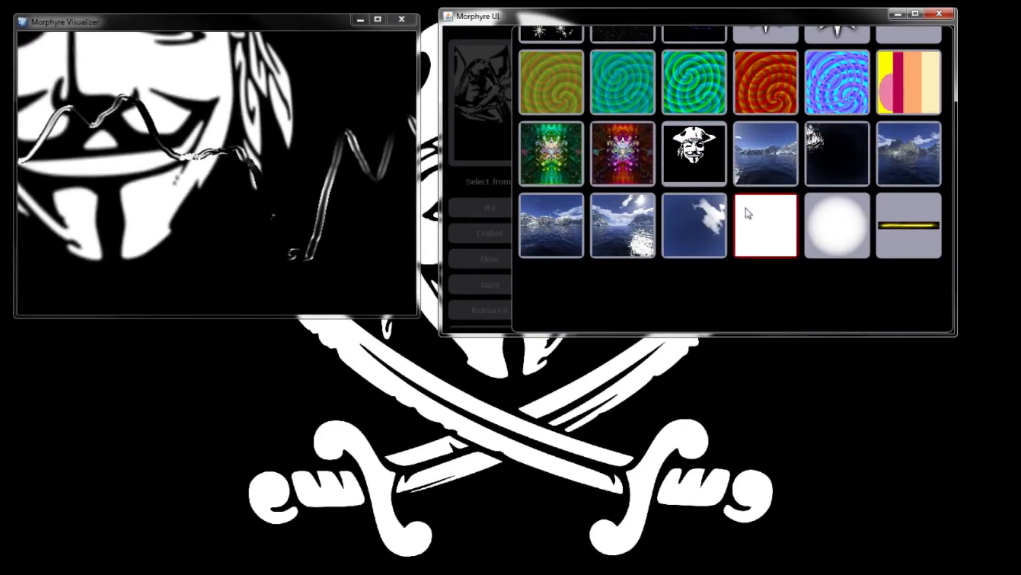
Choose the sunset skybox background texture and scroll down to the remaining scene settings.
left_click(764, 224)
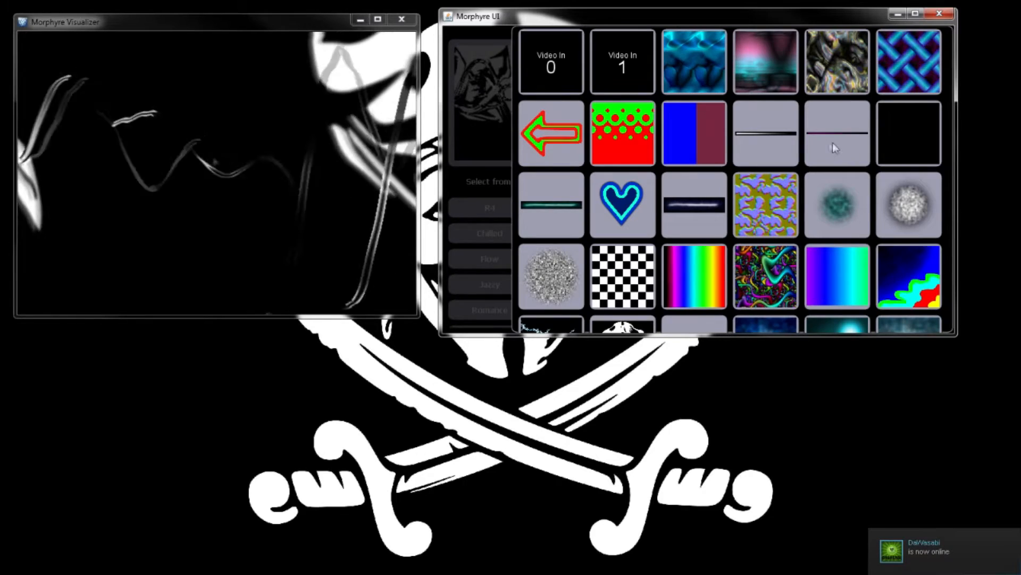
scroll("down", 3)
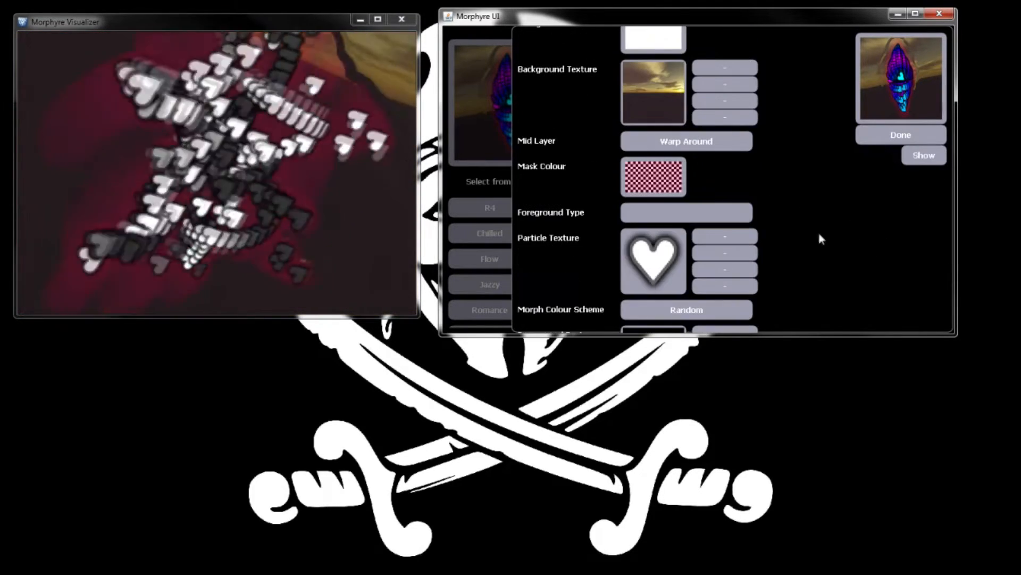
Make the mask colour fully opaque magenta and confirm it.
left_click(653, 176)
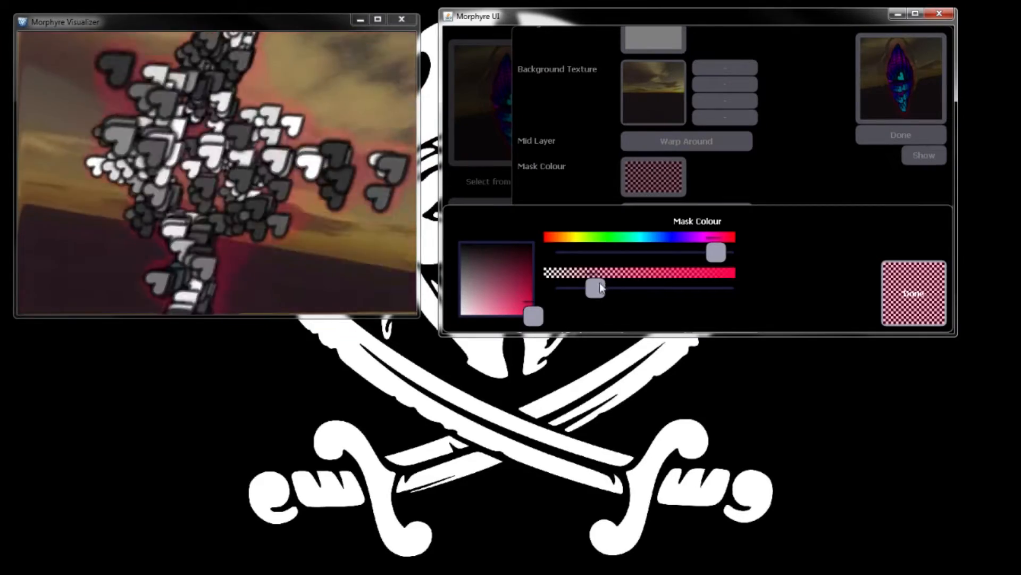
left_click_drag(593, 288, 726, 288)
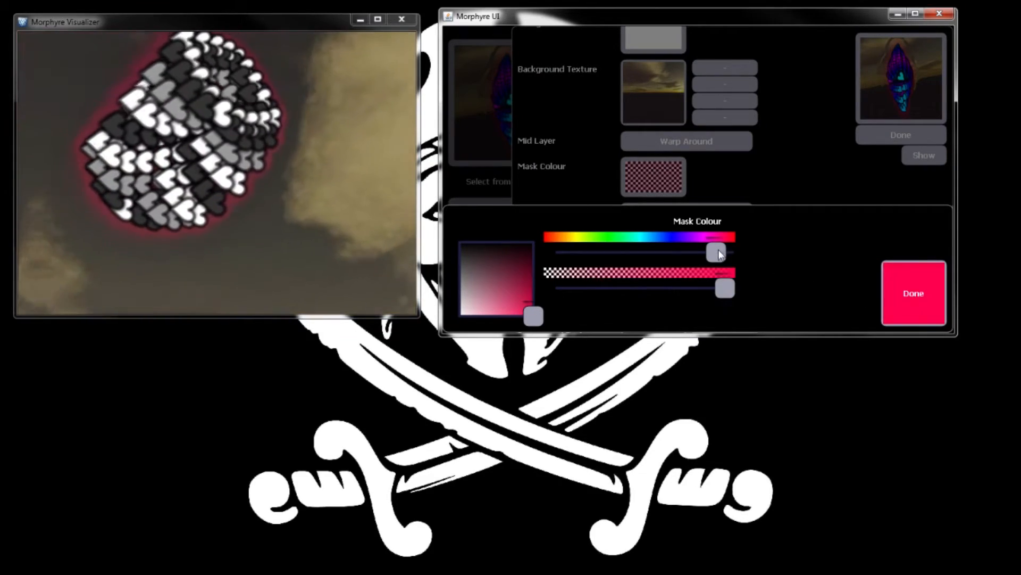
left_click_drag(725, 253, 695, 253)
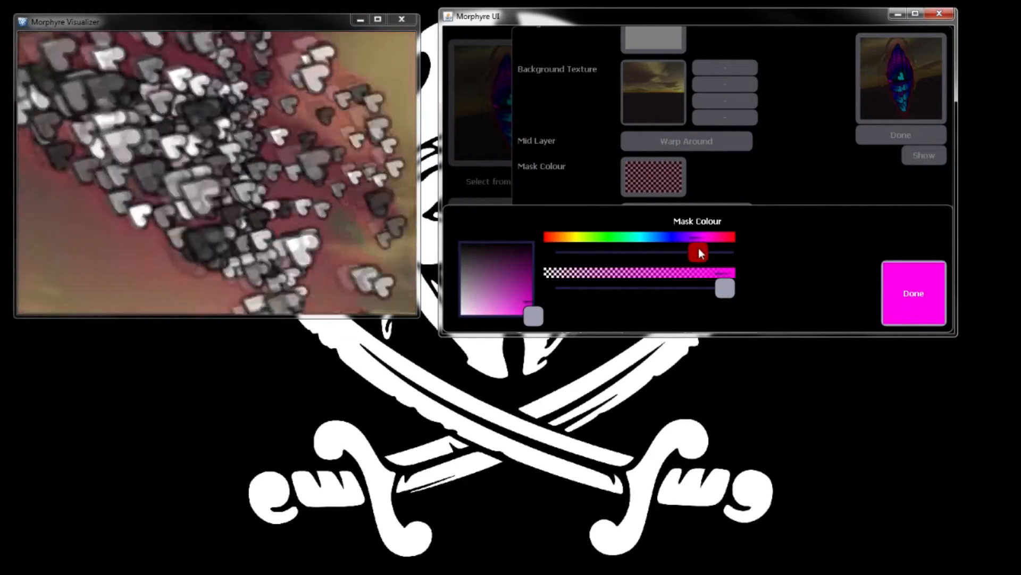
left_click(913, 293)
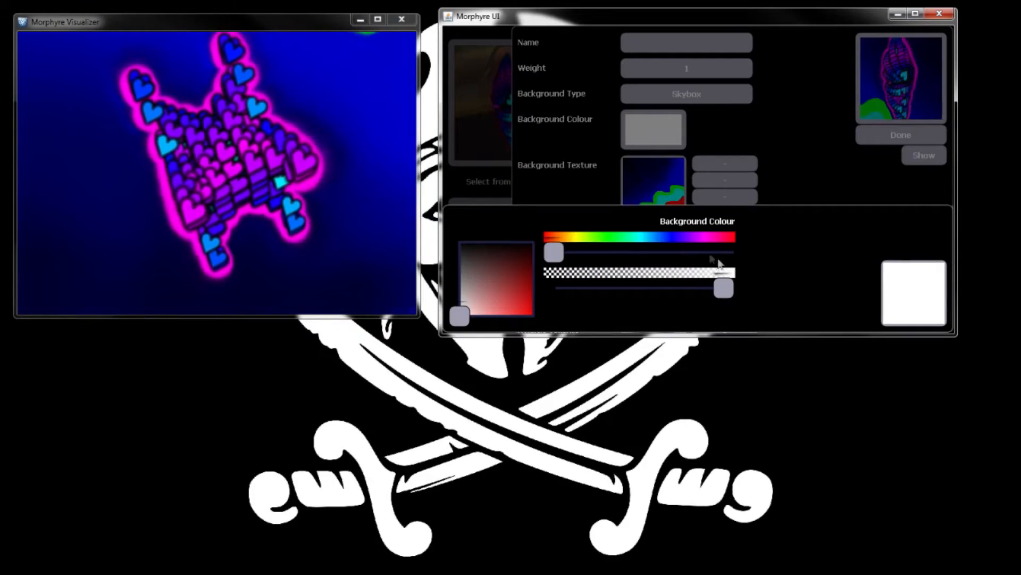
Shift the background hue to green, pick a strong green shade, and confirm.
left_click_drag(713, 256, 557, 253)
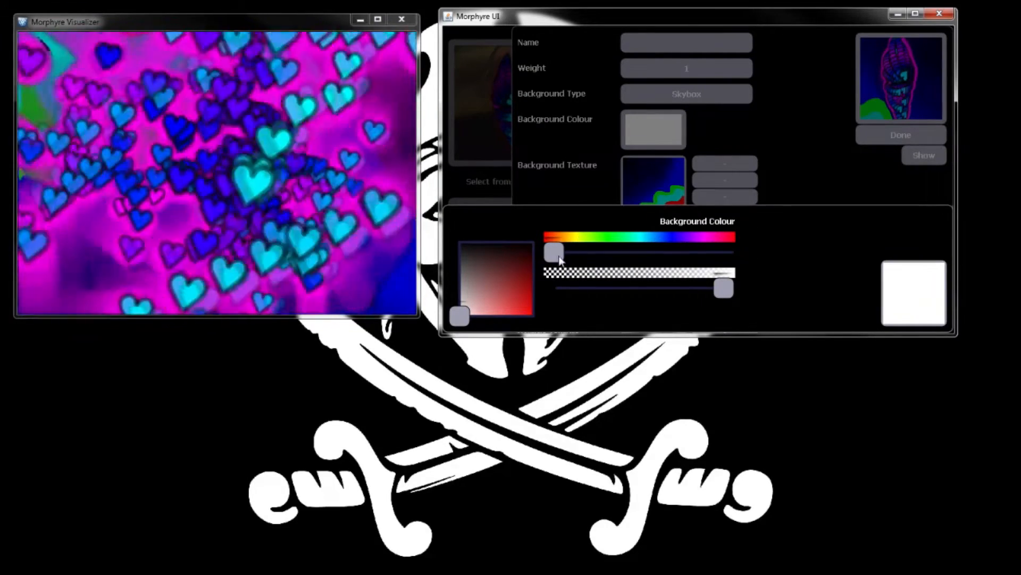
left_click_drag(553, 253, 603, 253)
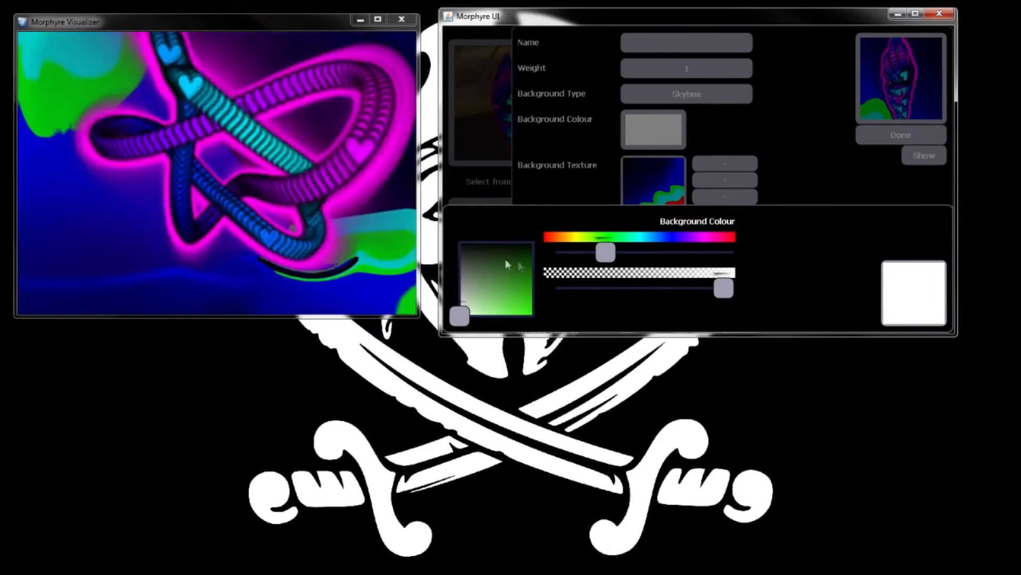
left_click(524, 294)
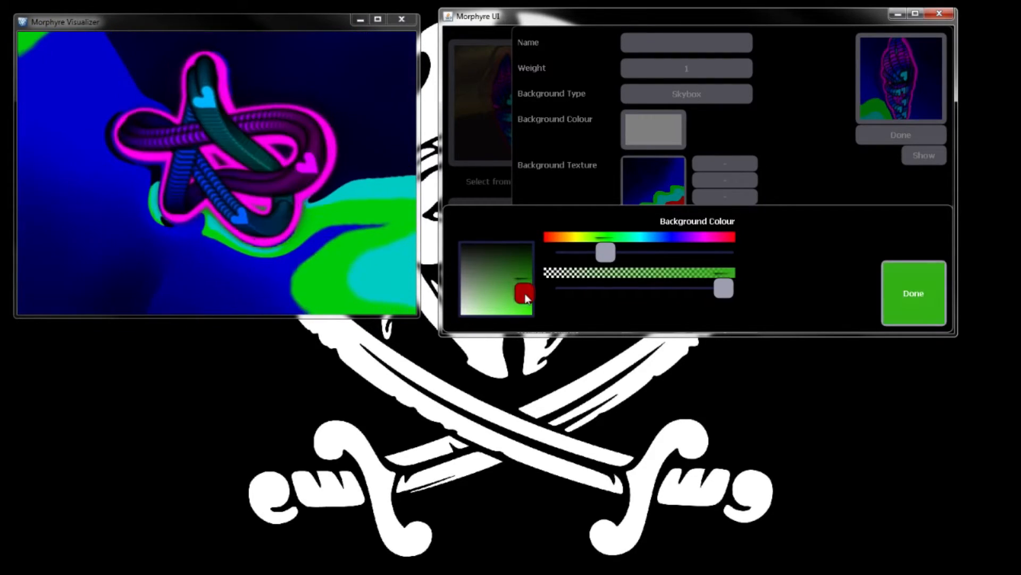
left_click_drag(526, 292, 534, 281)
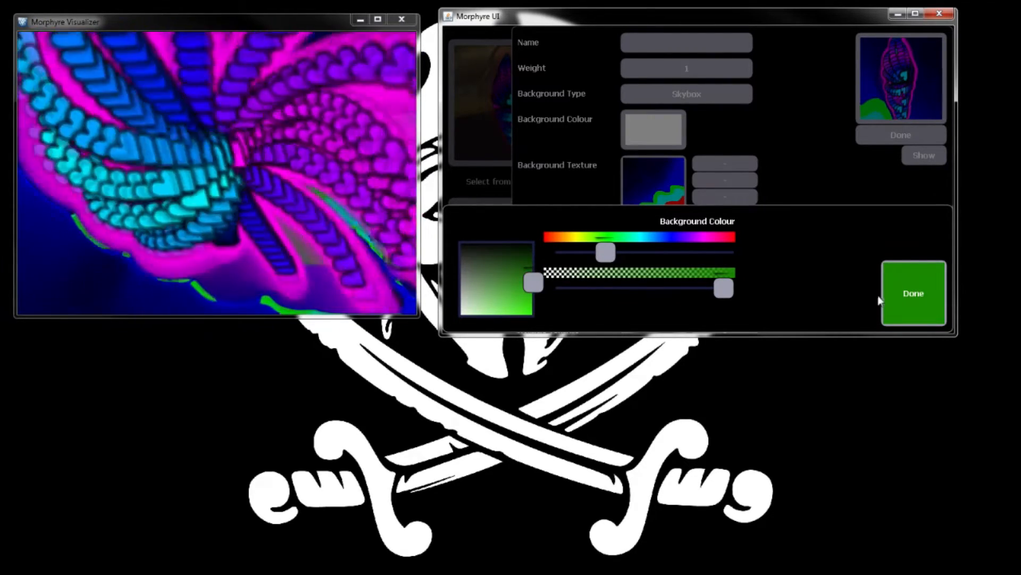
left_click(913, 294)
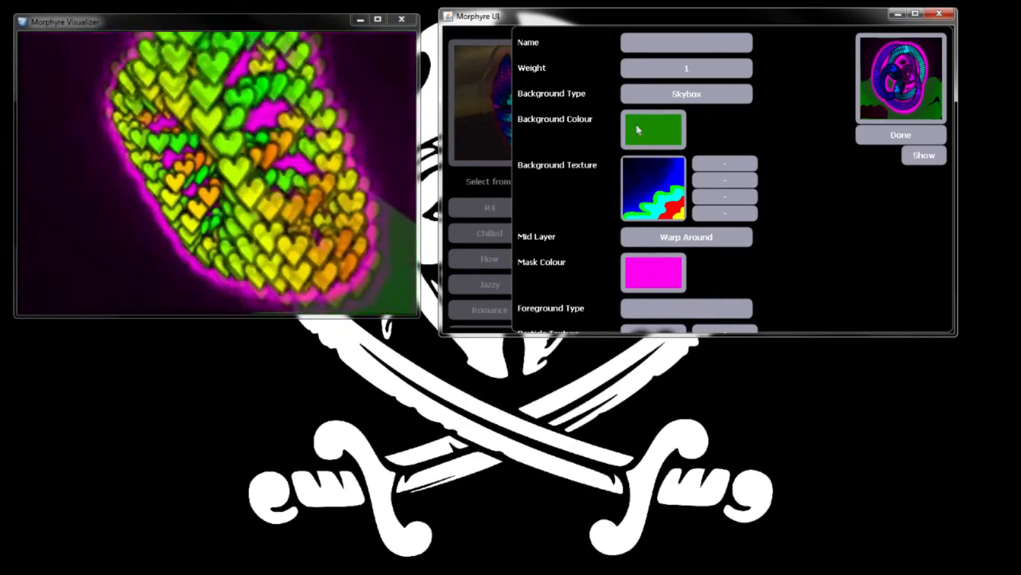
Reset the background colour to white and set Foreground Type to Reflect Background.
left_click(653, 128)
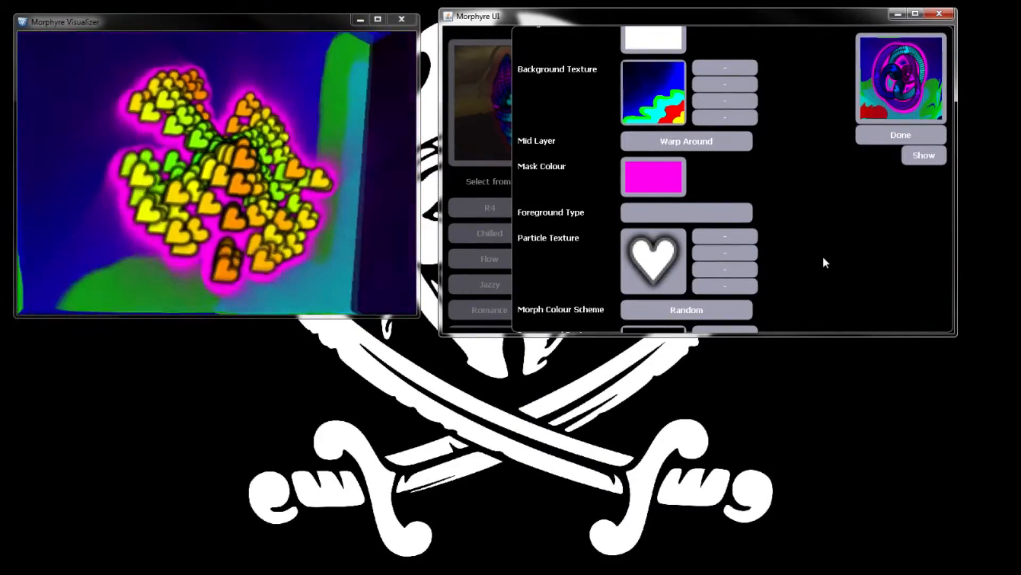
left_click(685, 212)
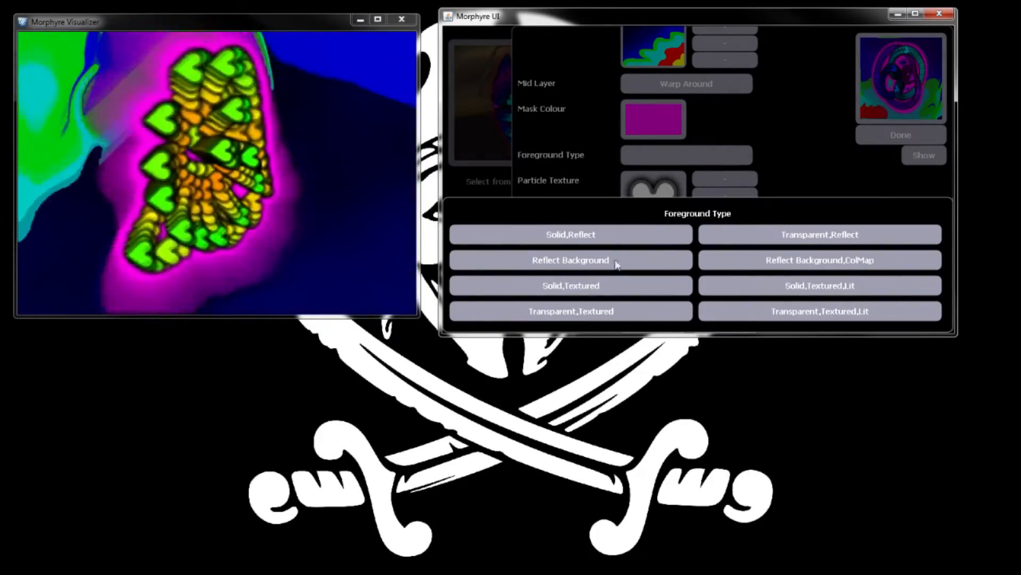
left_click(570, 260)
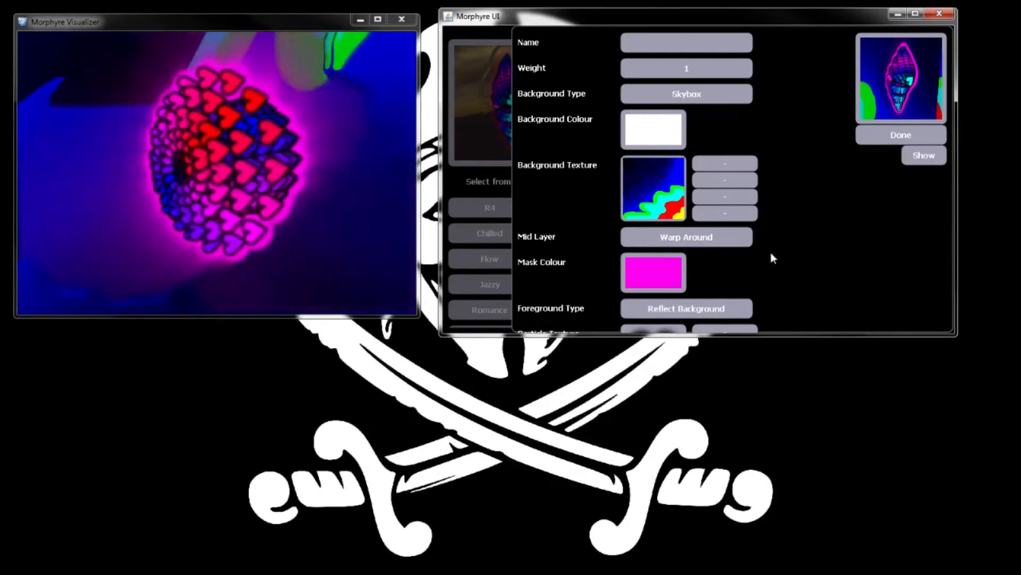
Swap the Particle Texture from hearts to the smiley face texture.
scroll("down", 3)
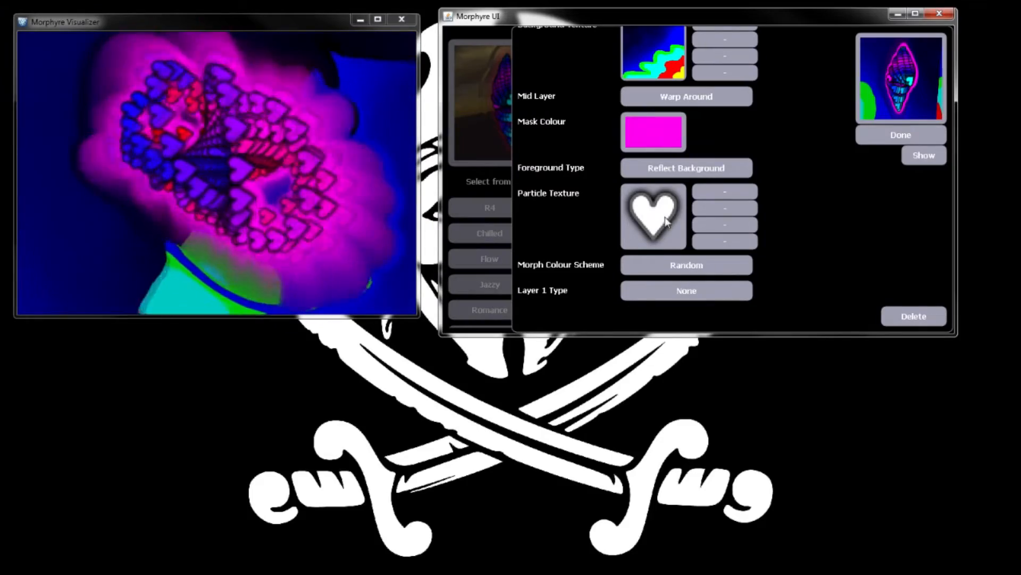
left_click(652, 215)
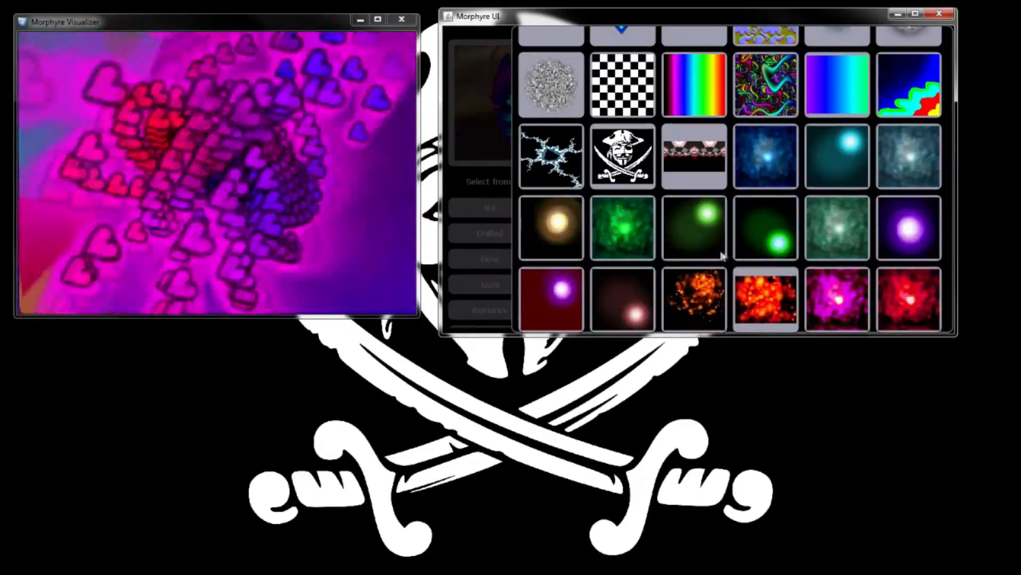
scroll("down", 3)
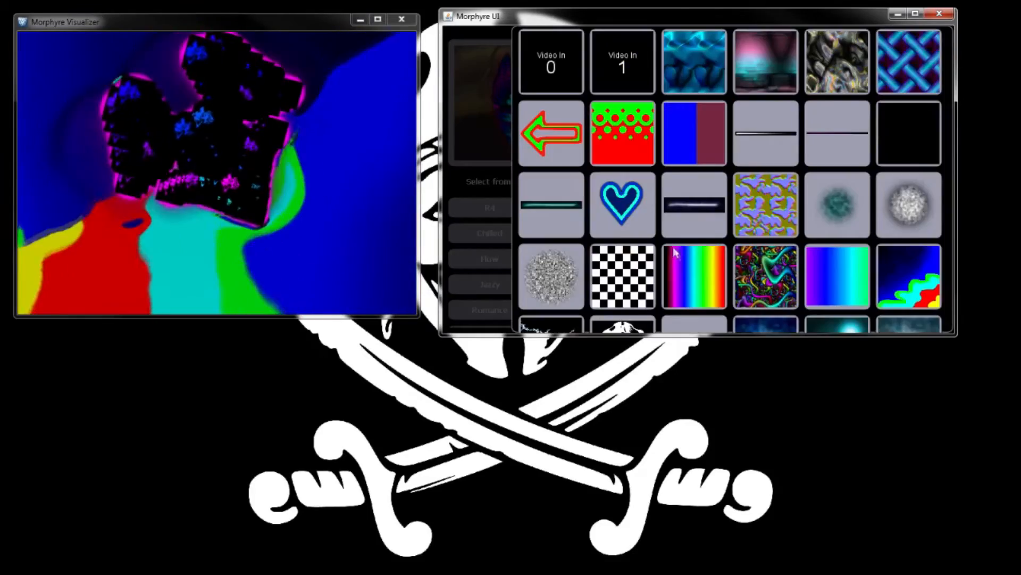
scroll("down", 3)
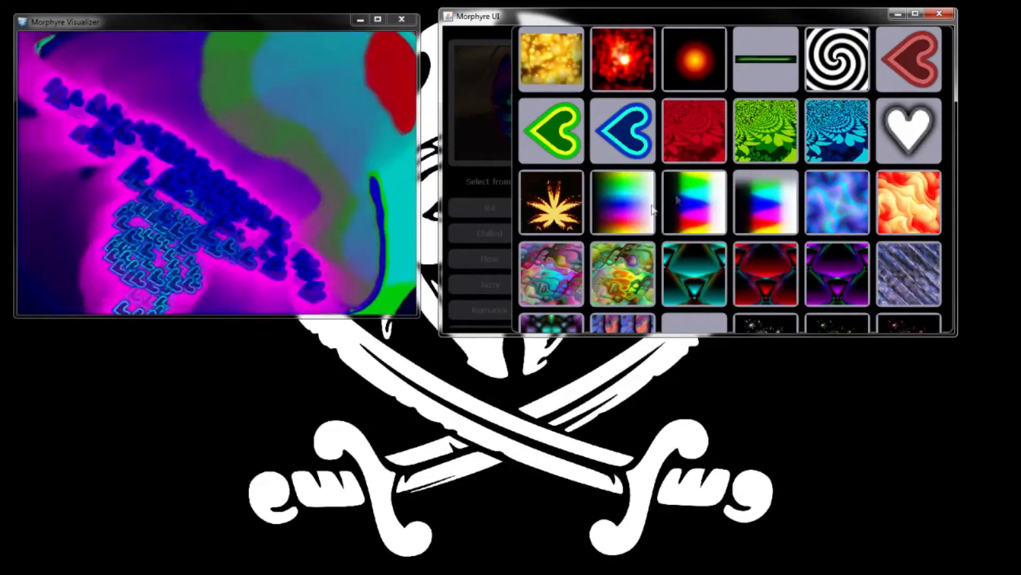
scroll("down", 3)
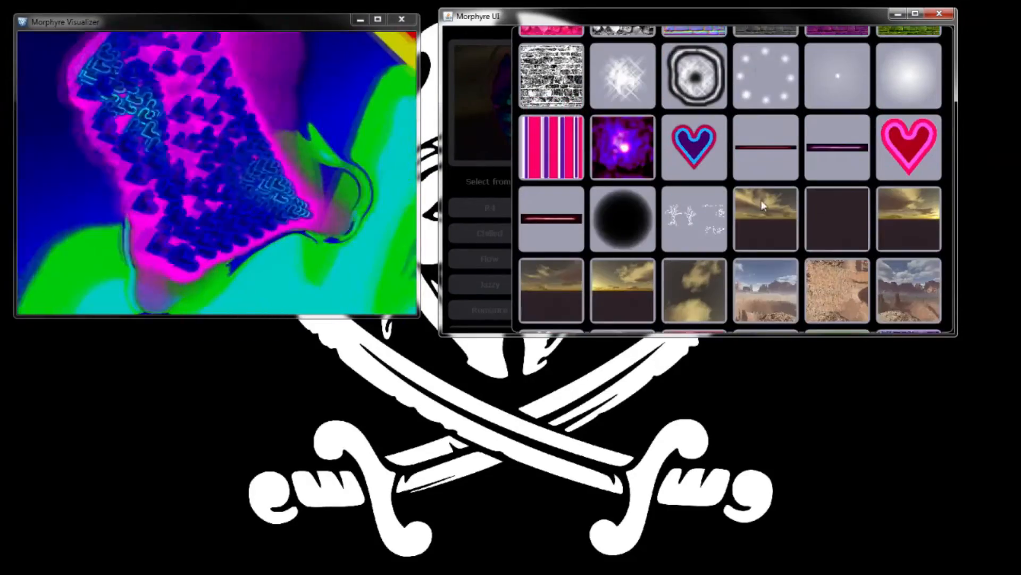
scroll("down", 3)
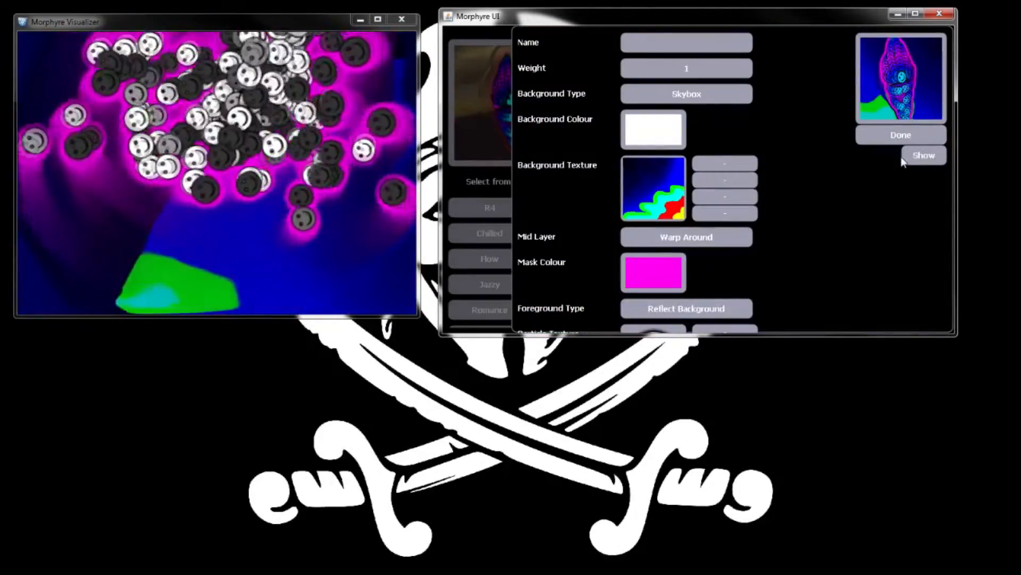
Enable Alpha->Col on the smiley particle texture so the faces turn coloured.
scroll("down", 3)
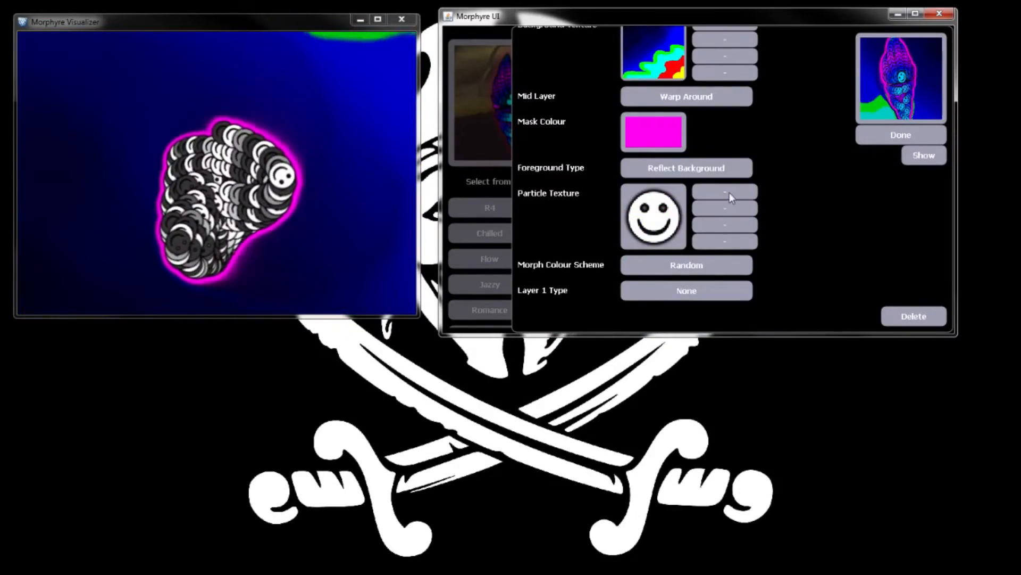
left_click(724, 192)
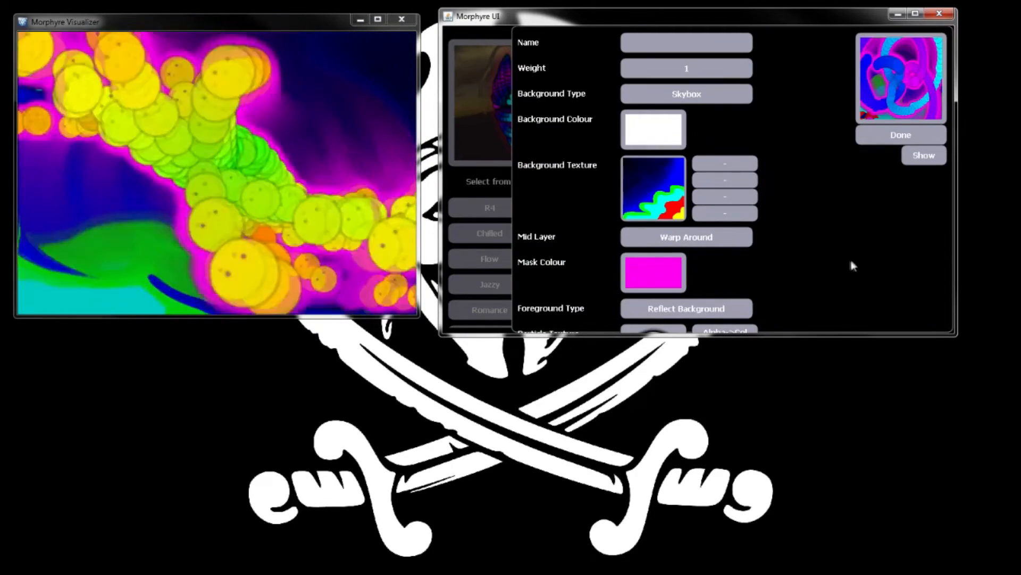
scroll("down", 3)
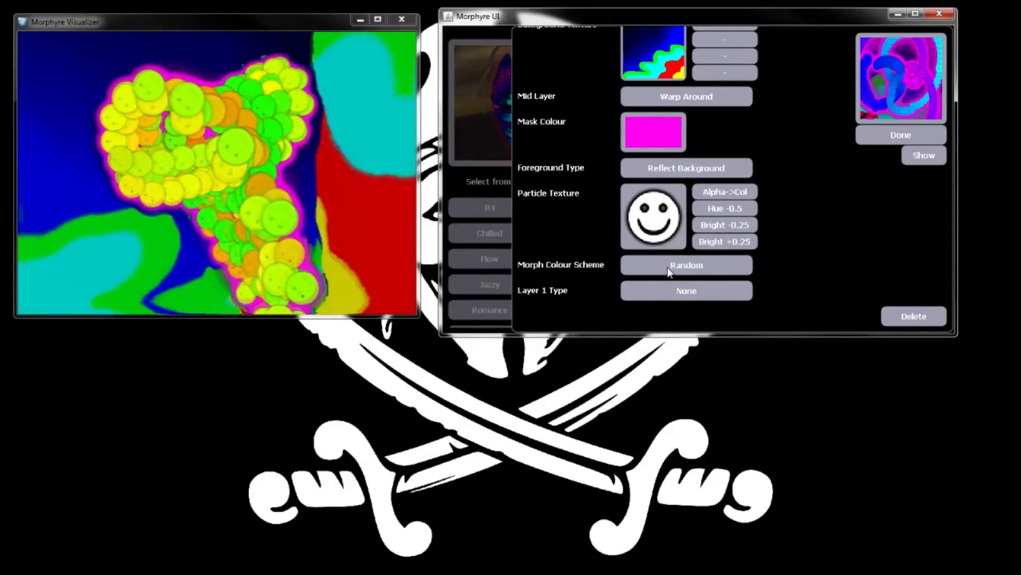
Set Morph Colour Scheme to Rainbow and make Layer 1 a Texture showing the arrow image.
left_click(685, 265)
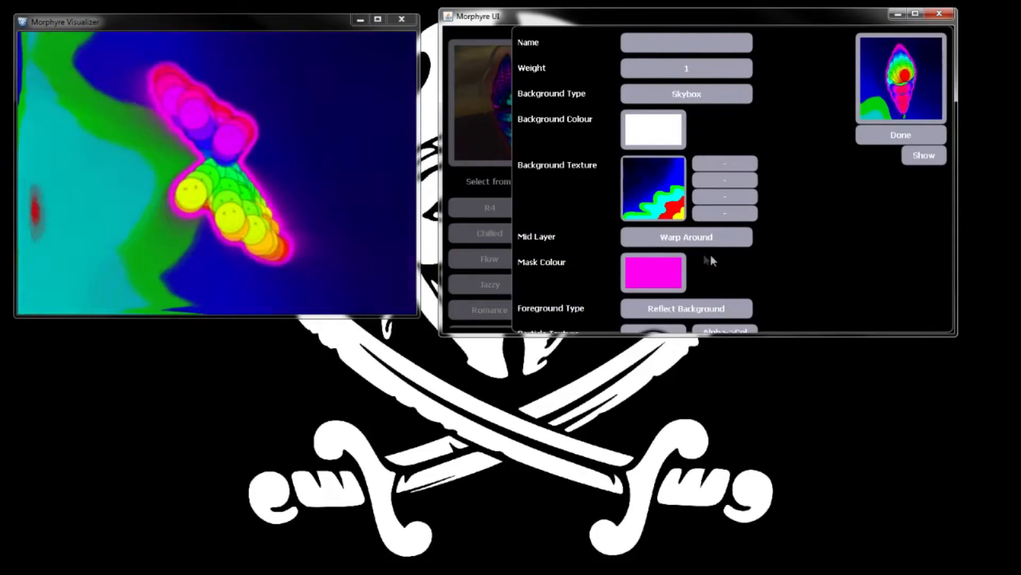
scroll("down", 3)
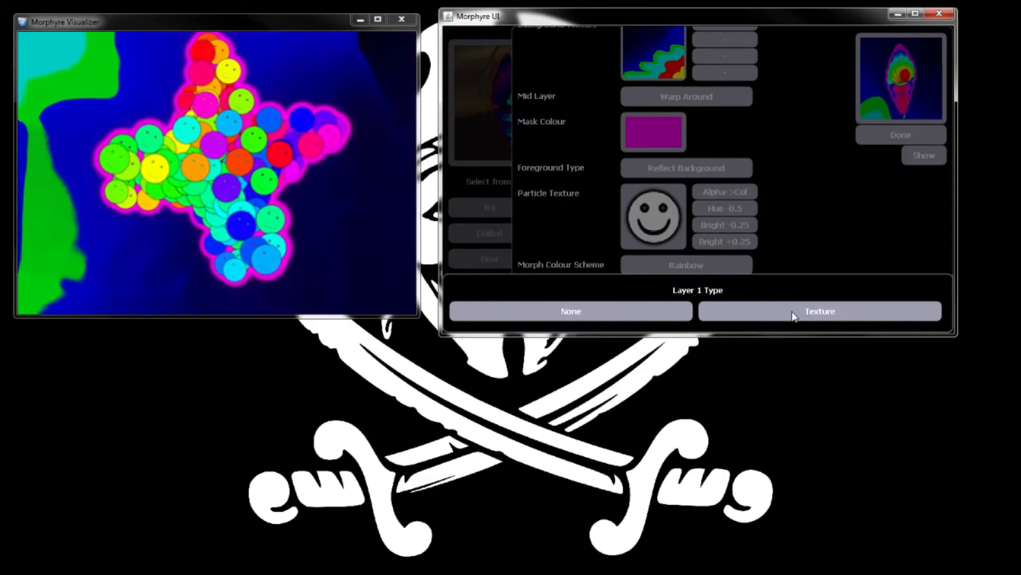
left_click(819, 310)
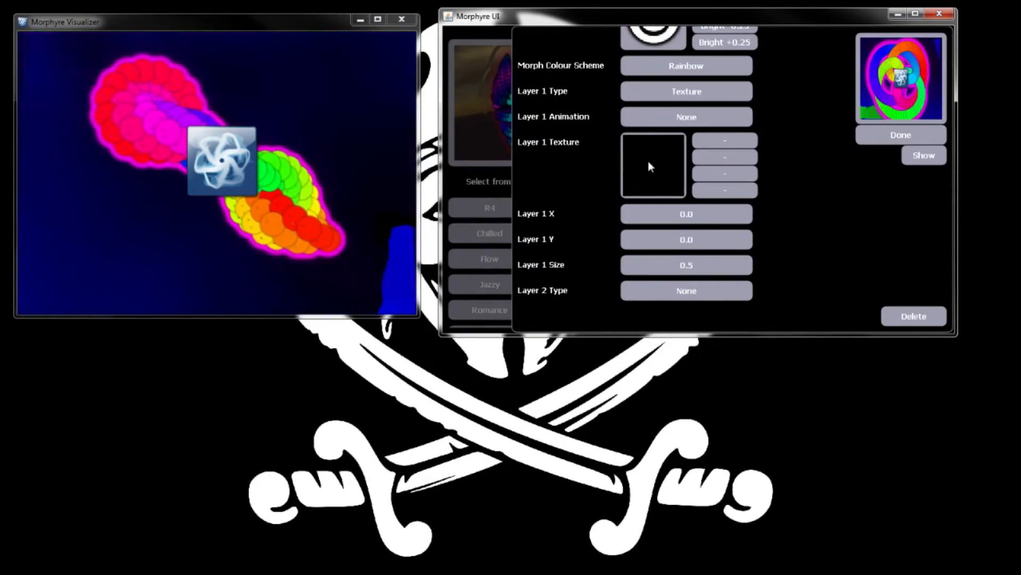
left_click(652, 165)
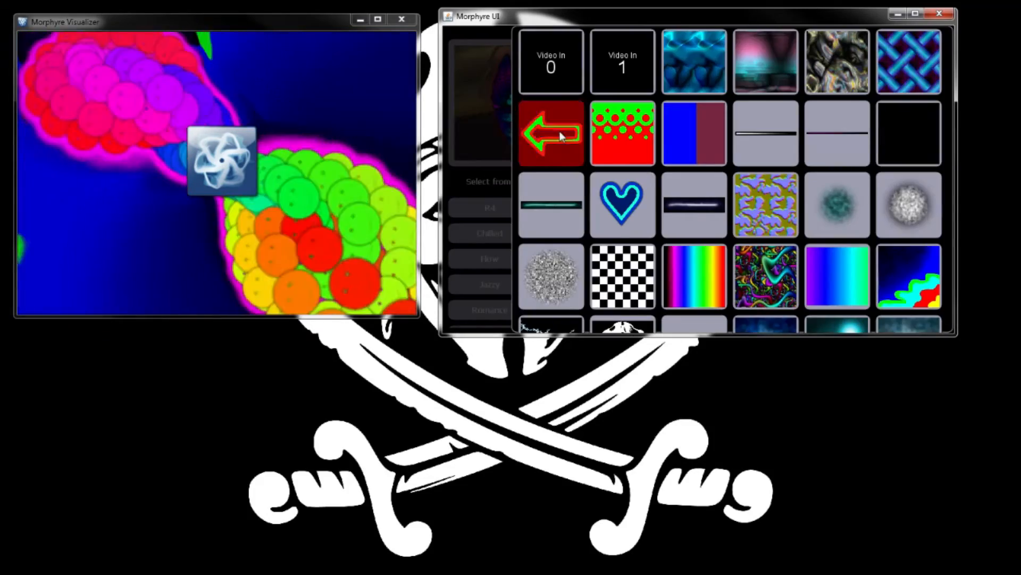
left_click(550, 132)
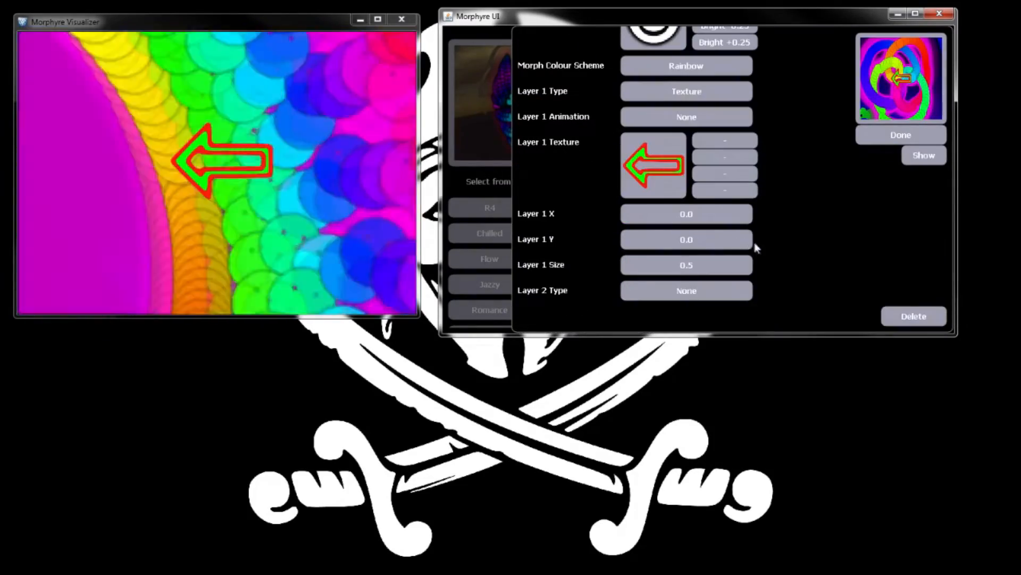
left_click(686, 91)
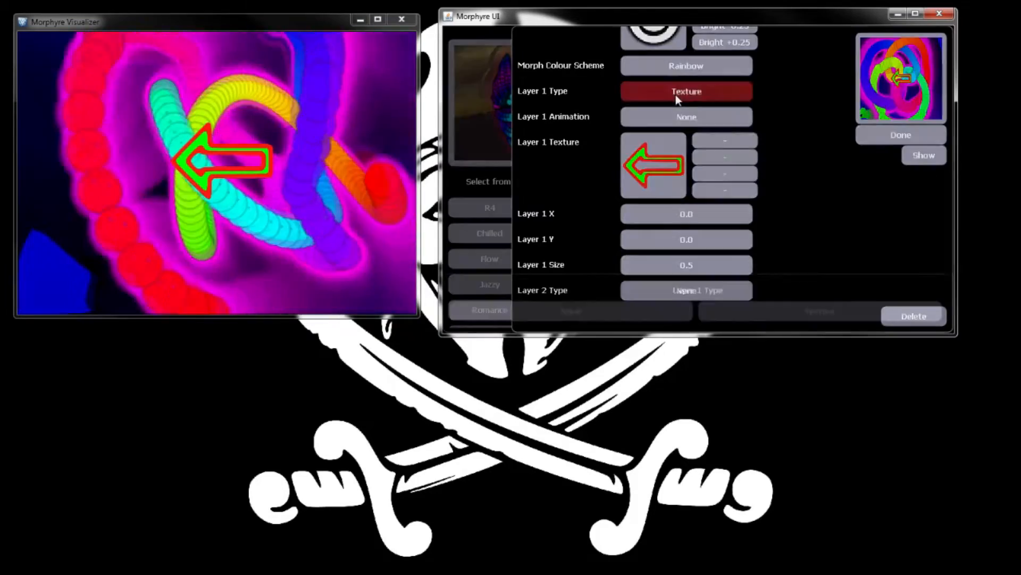